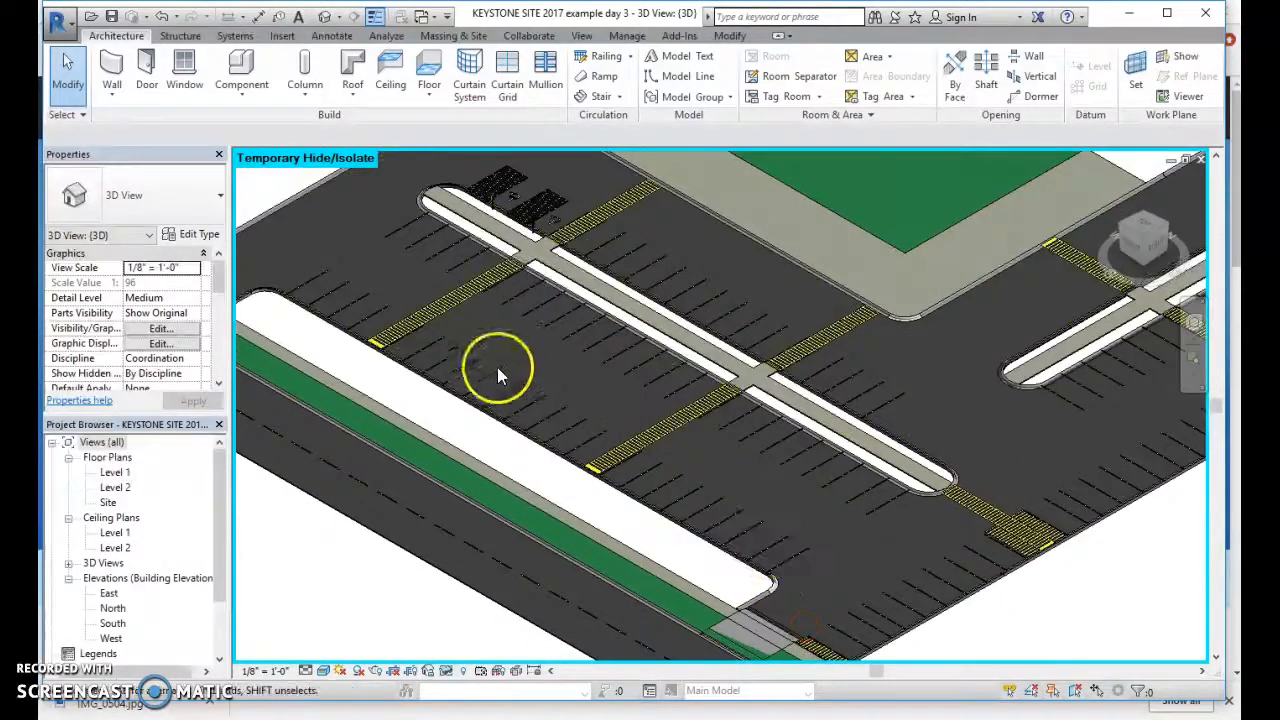
pyautogui.moveTo(560, 270)
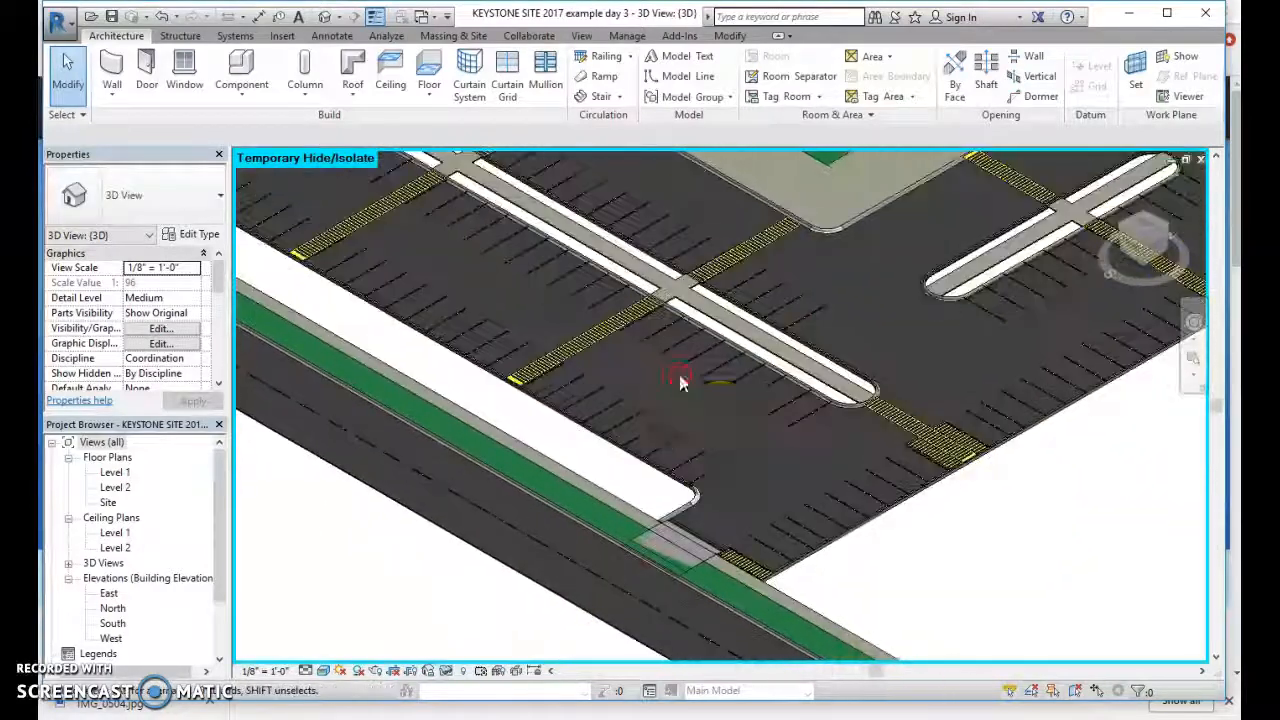
# - Pan the 3D site view across the parking lot with the grass topography restored
pyautogui.moveTo(680, 378); pyautogui.dragTo(805, 590)
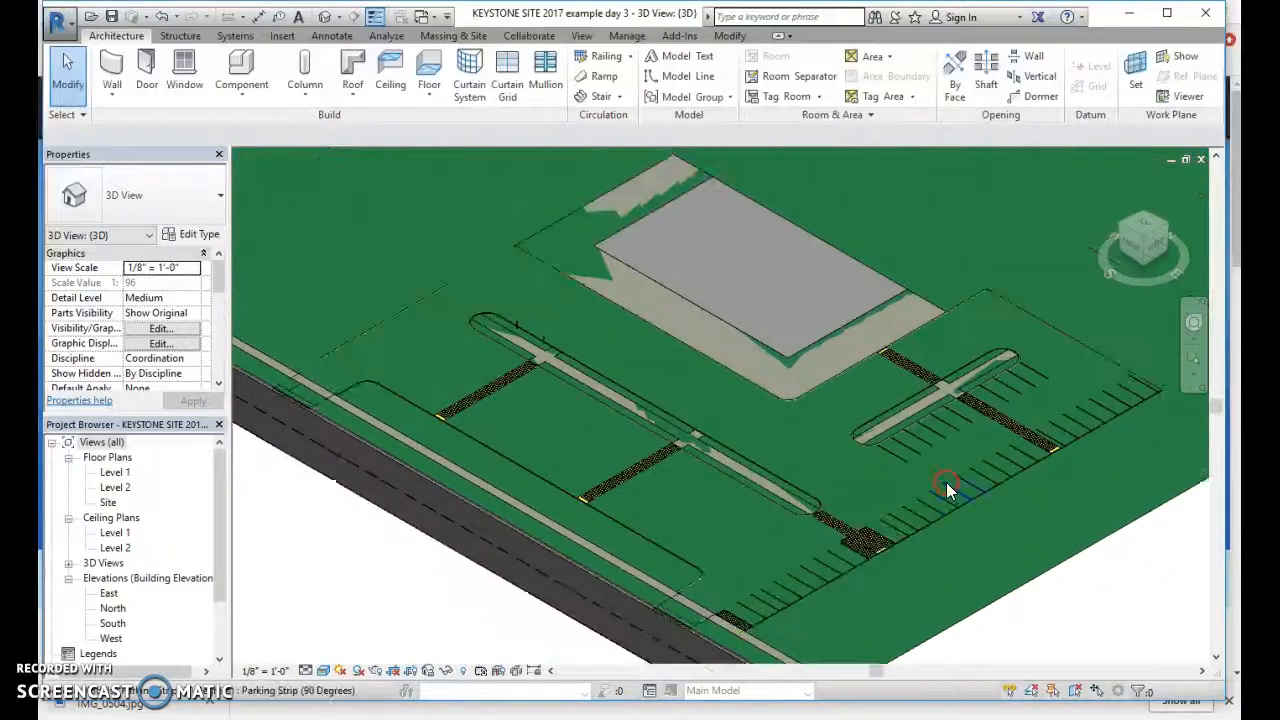
# - Select the Grass topography surface covering about 470,910 SF
pyautogui.click(945, 485)
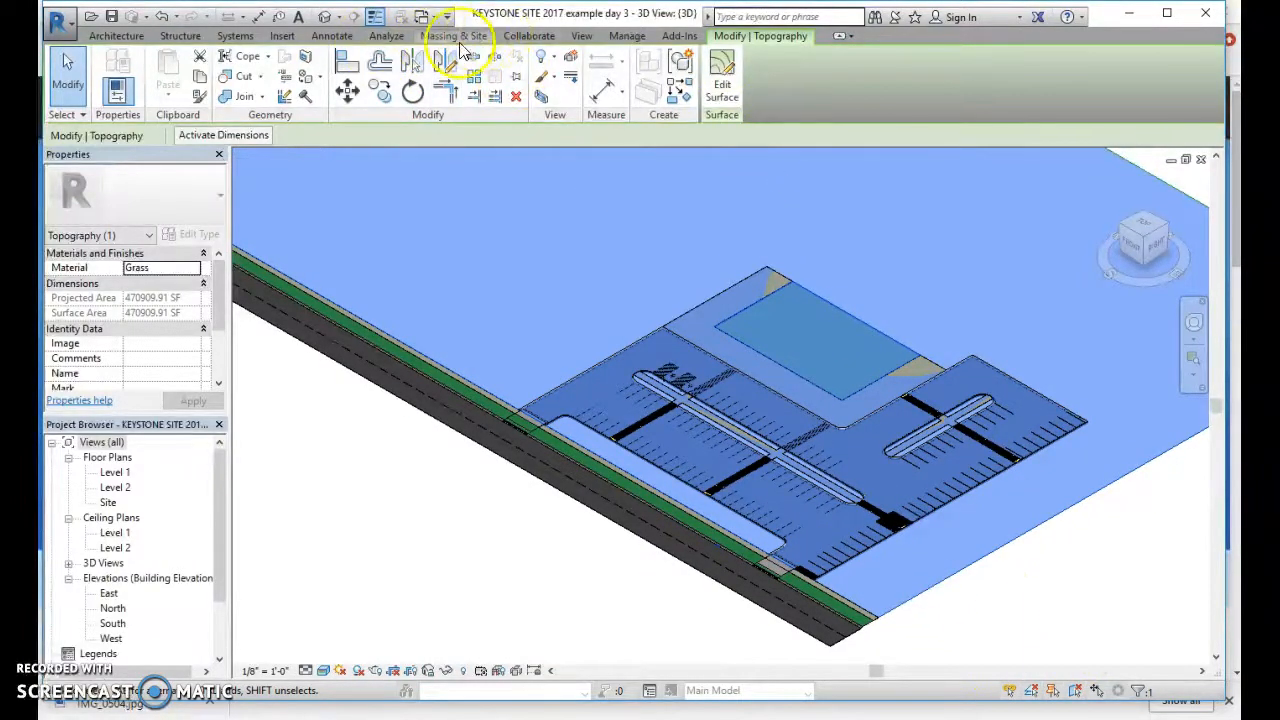
pyautogui.click(453, 36)
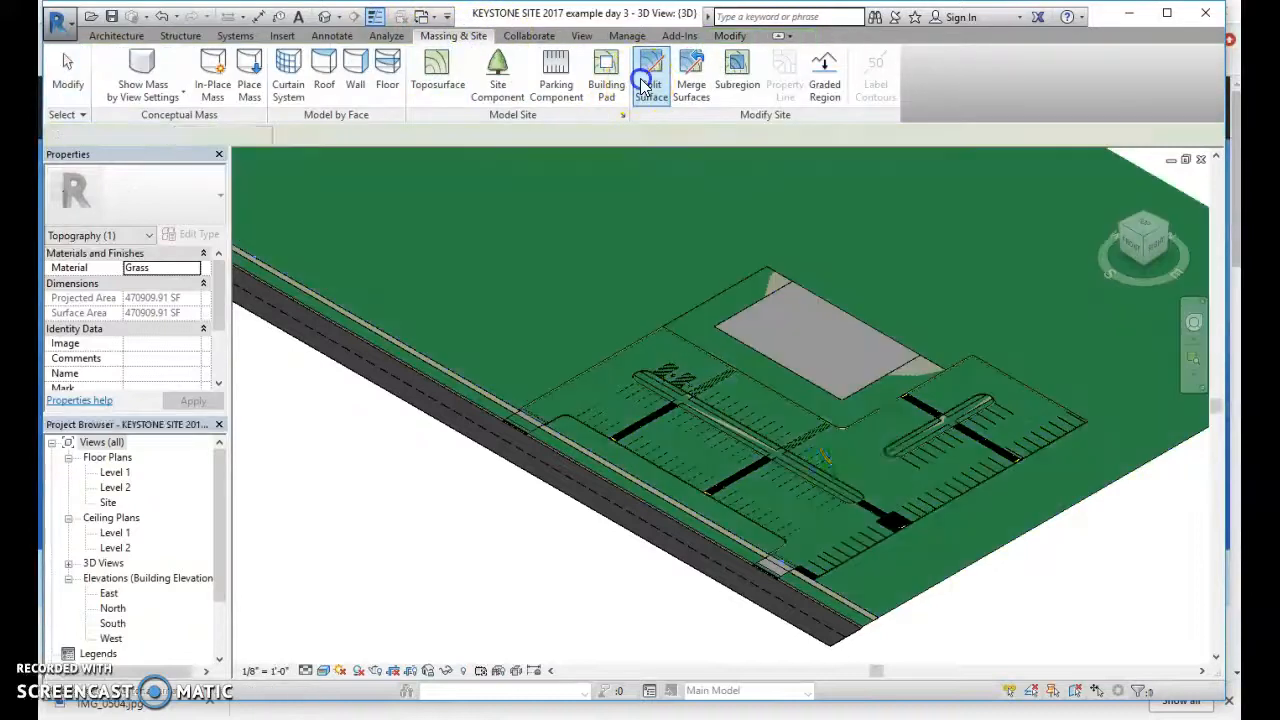
pyautogui.click(650, 75)
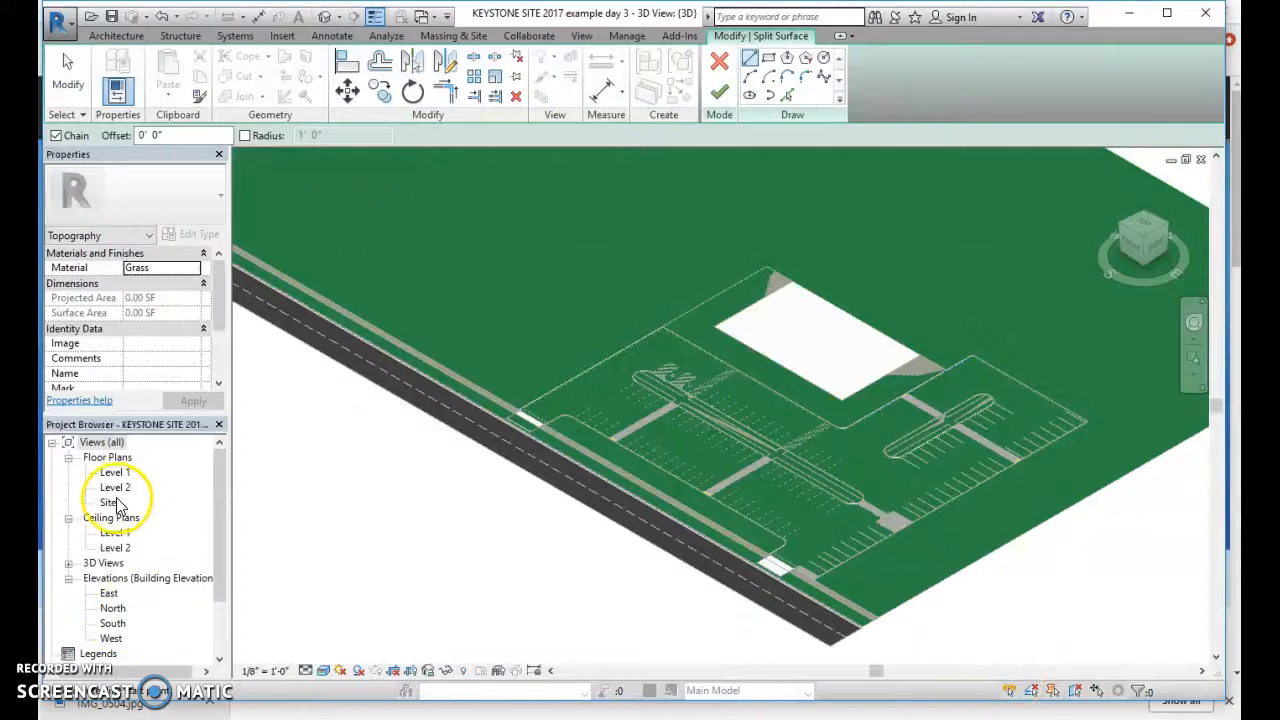
pyautogui.doubleClick(108, 502)
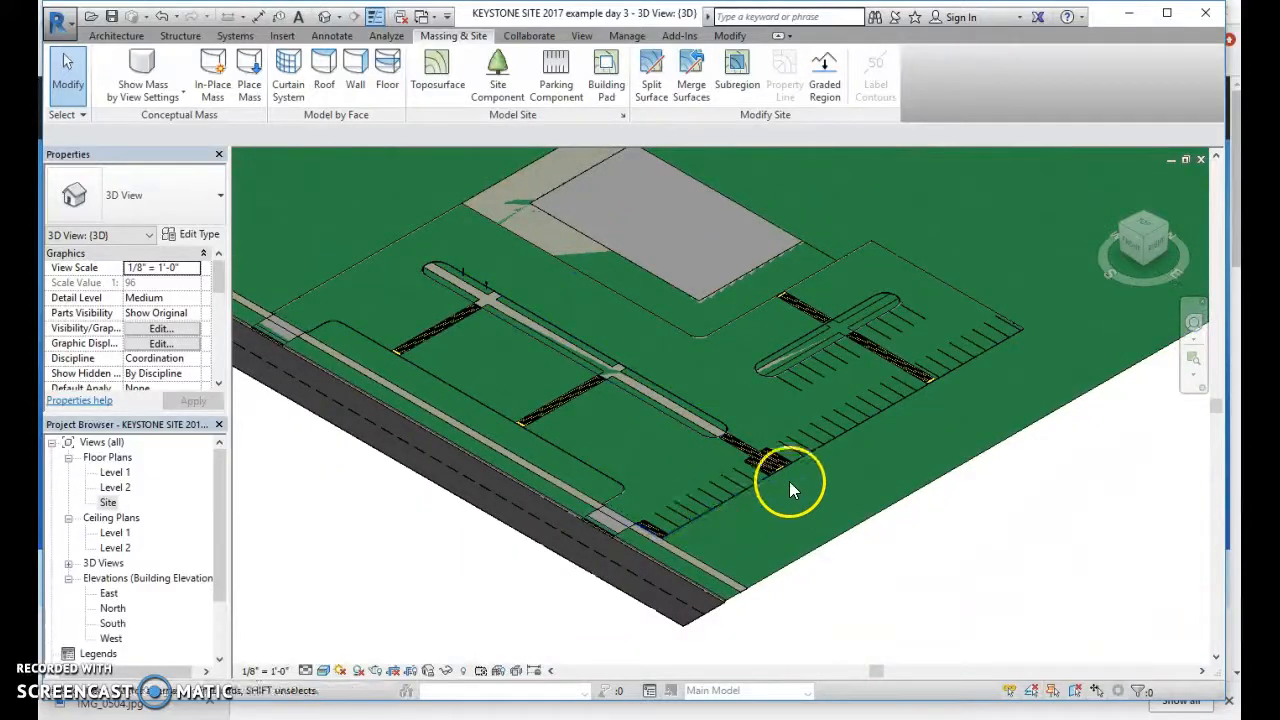
pyautogui.click(535, 325)
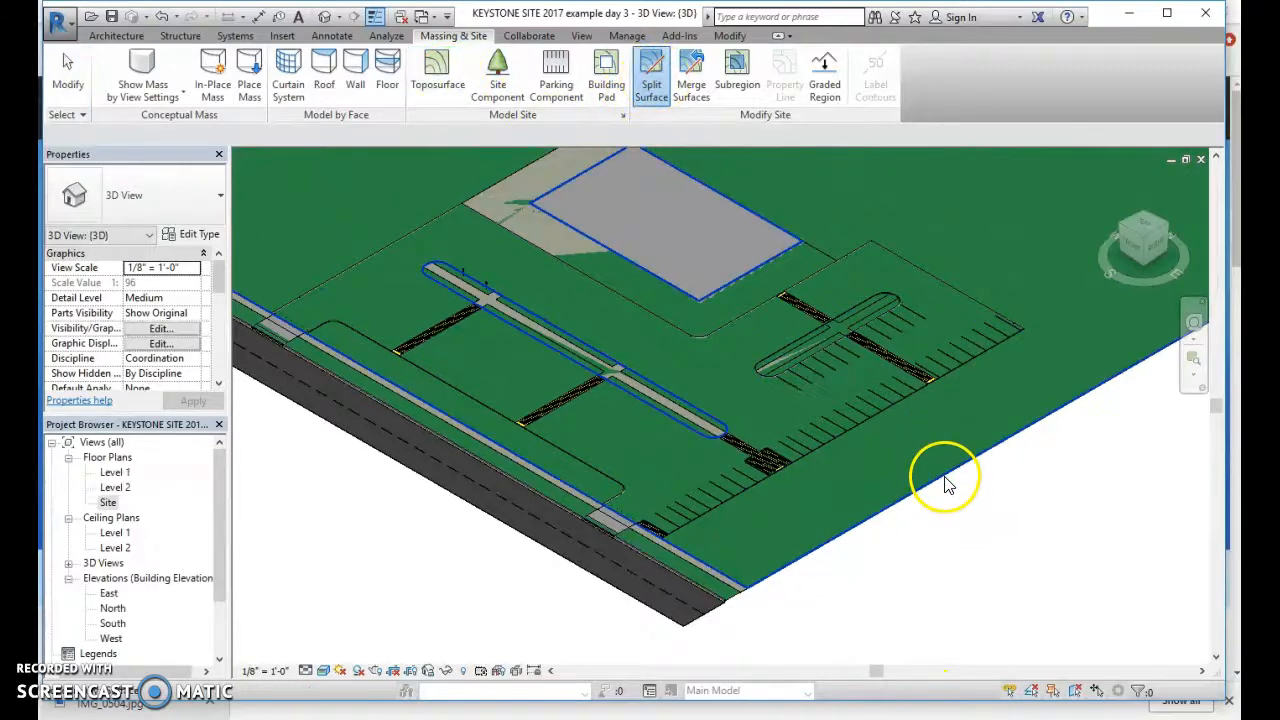
pyautogui.click(651, 75)
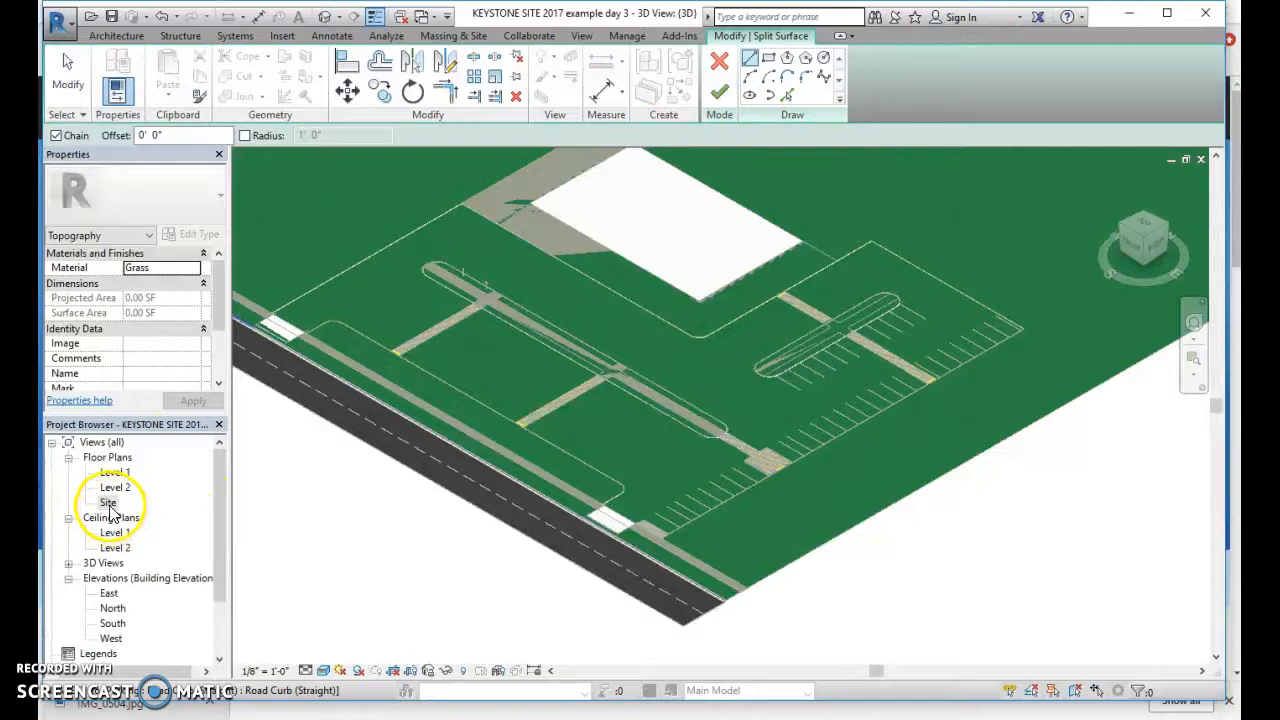
pyautogui.doubleClick(108, 502)
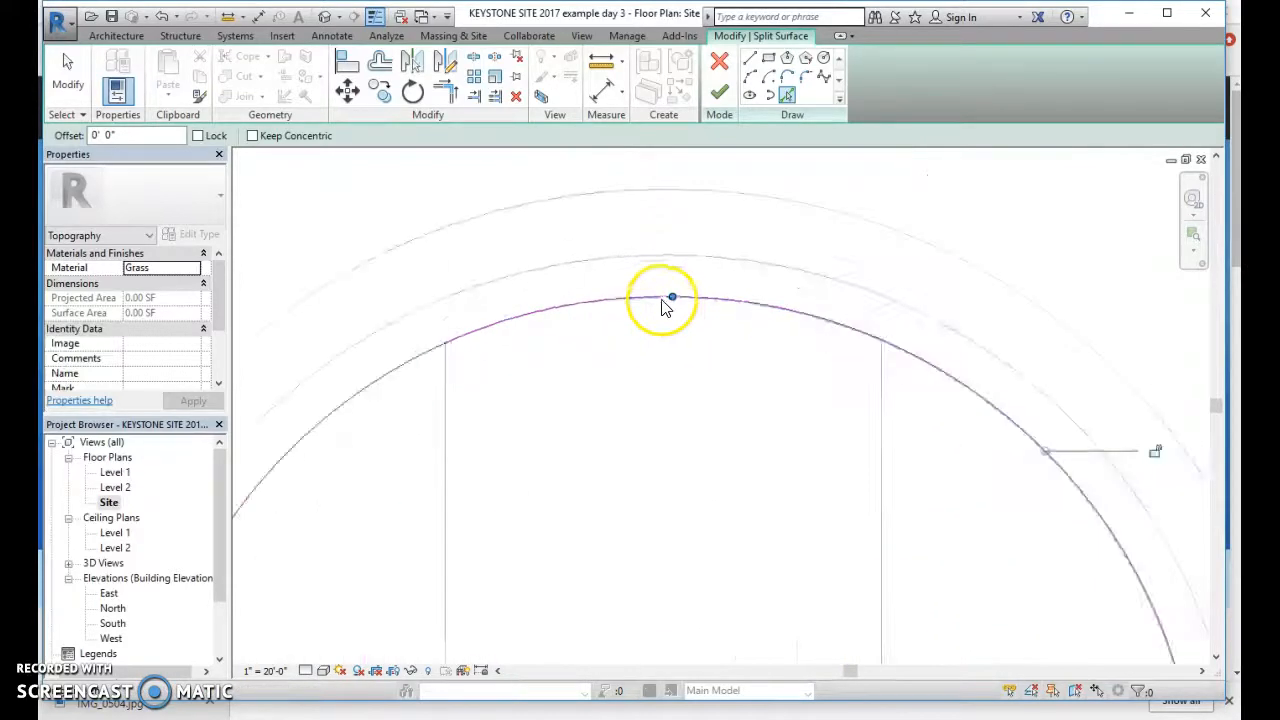
pyautogui.click(671, 296)
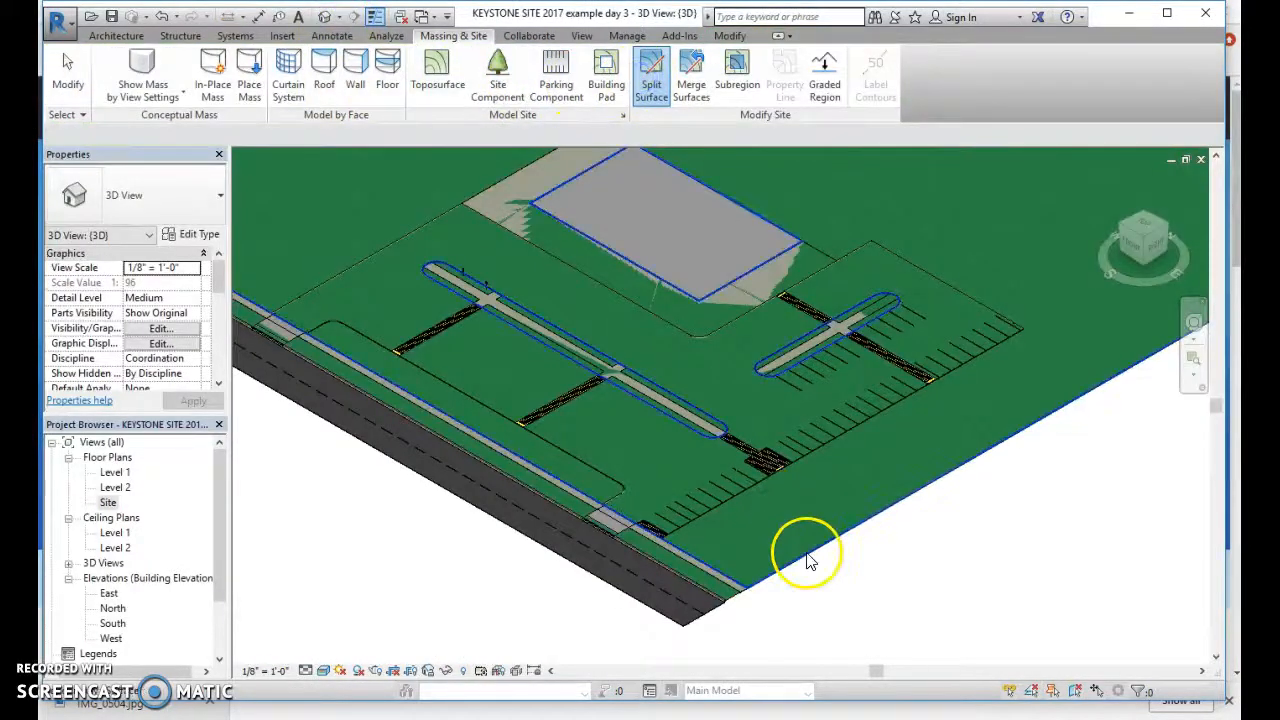
# - Pick the grass topography surface to enter split-surface sketch mode
pyautogui.click(651, 70)
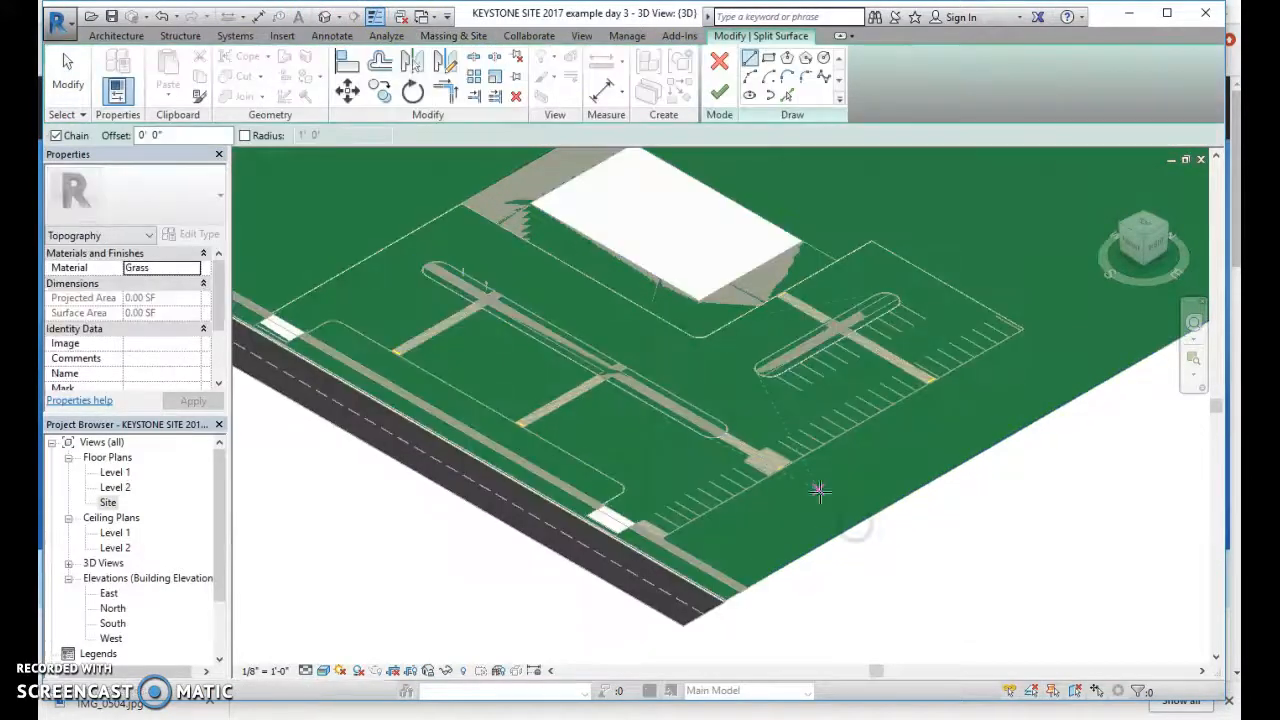
# - Open the Site floor plan to sketch the parking lot split boundary
pyautogui.doubleClick(107, 502)
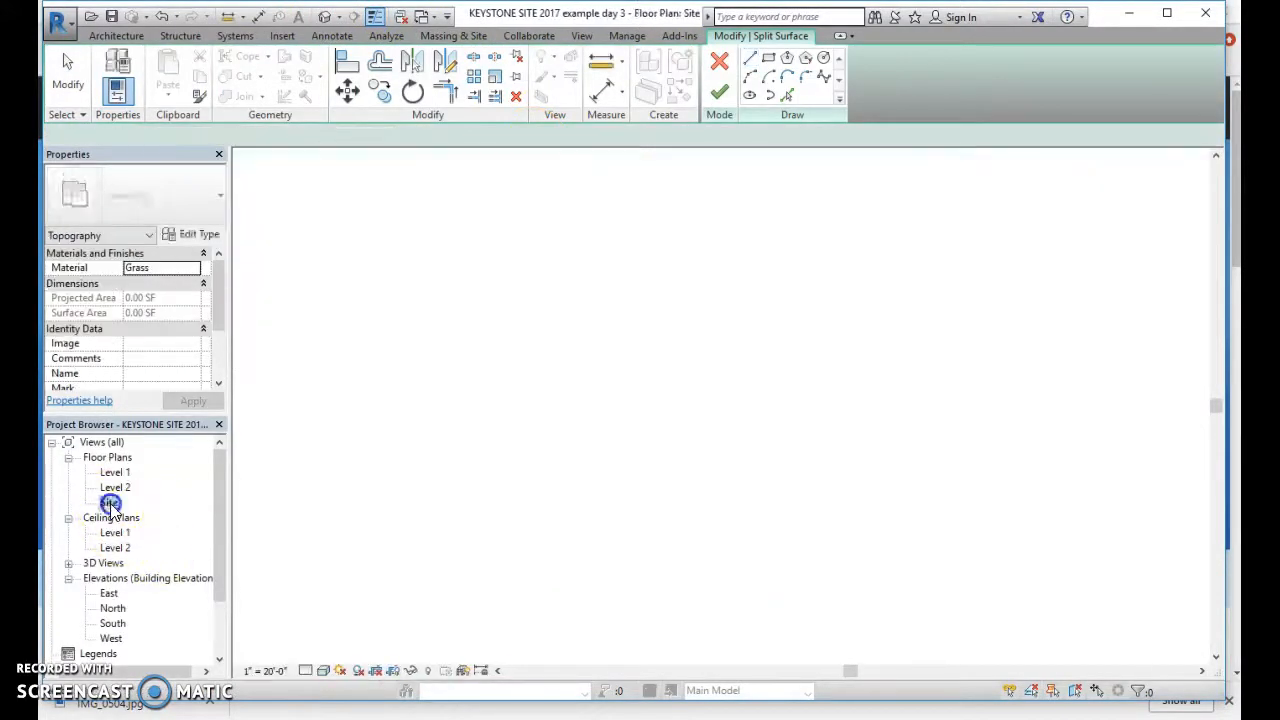
pyautogui.doubleClick(110, 502)
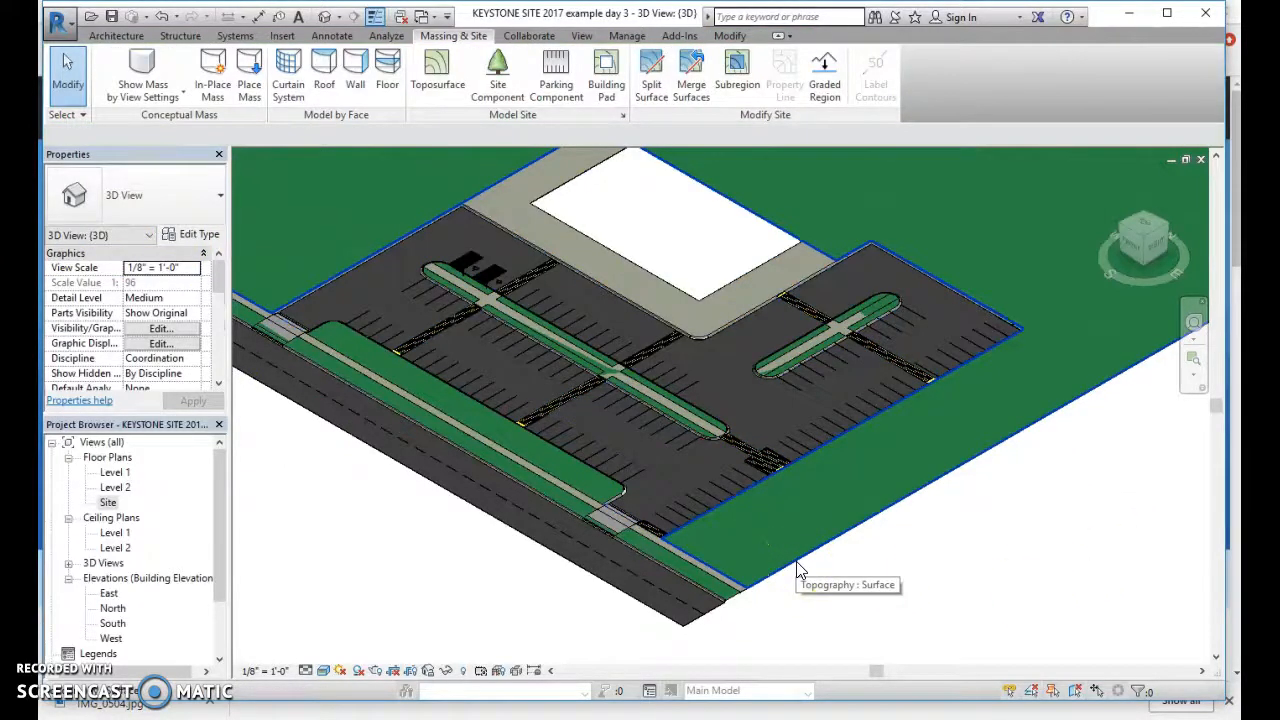
pyautogui.click(650, 560)
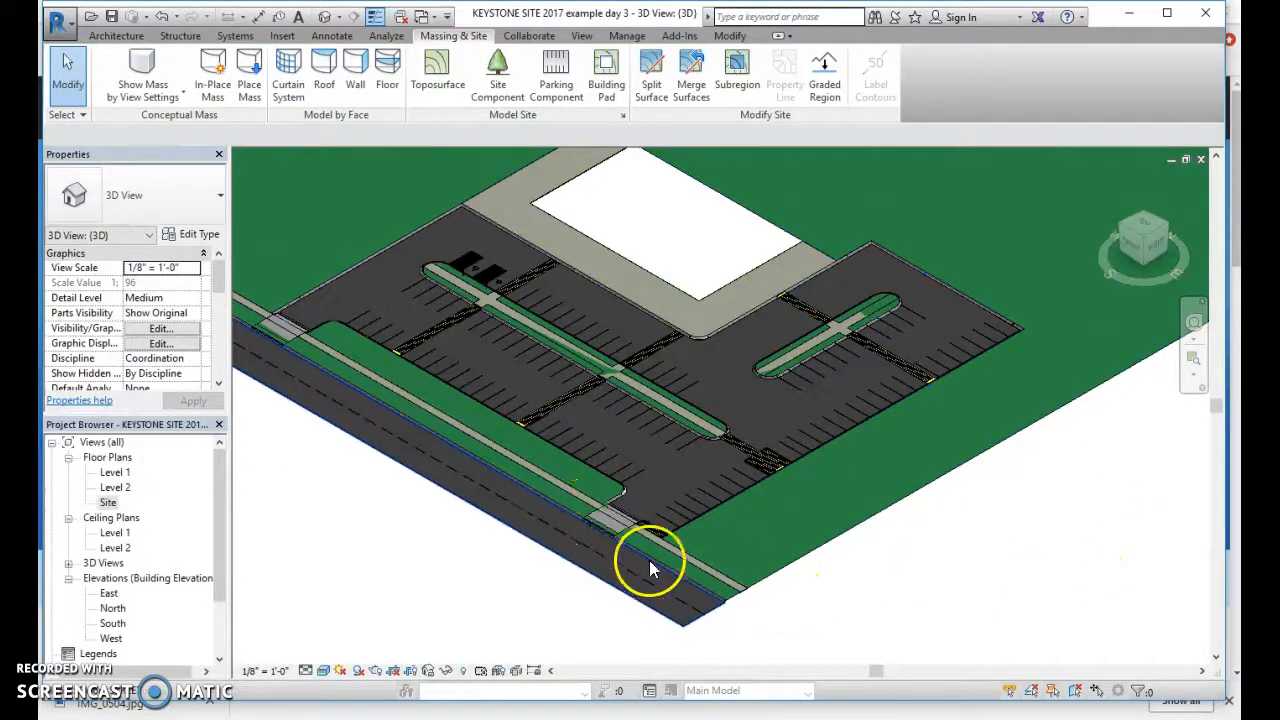
pyautogui.click(650, 560)
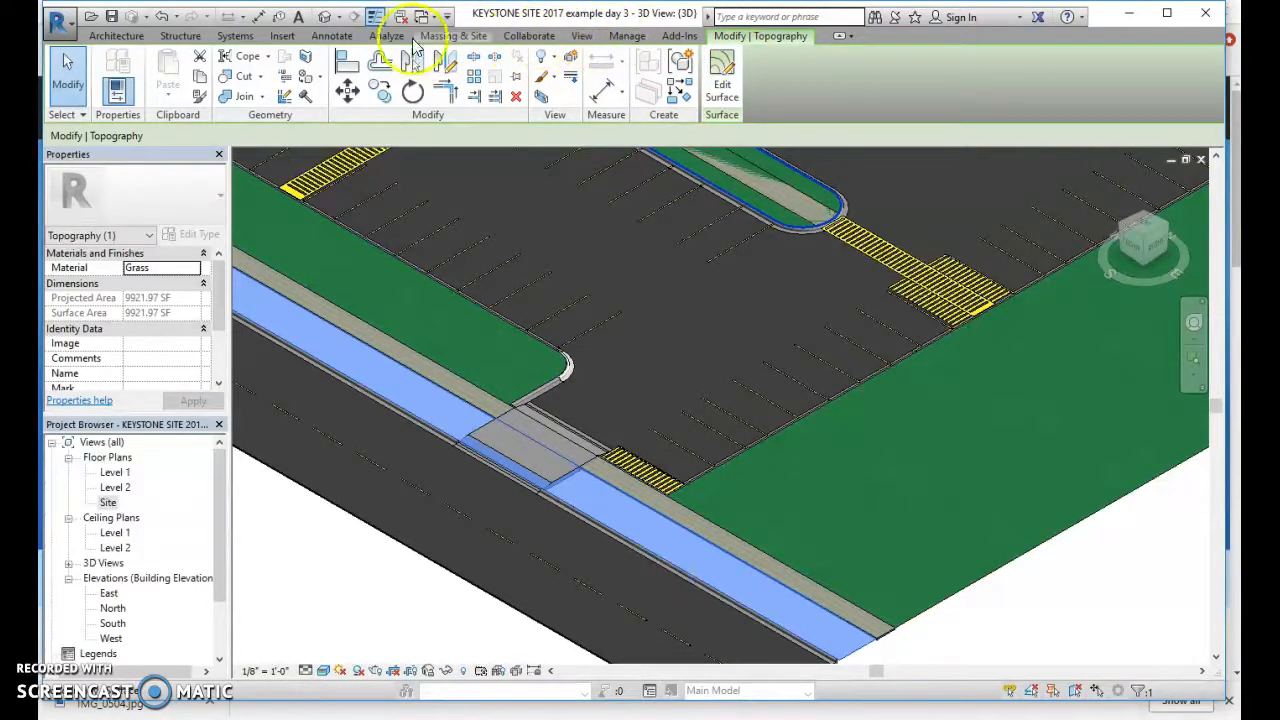
pyautogui.click(453, 36)
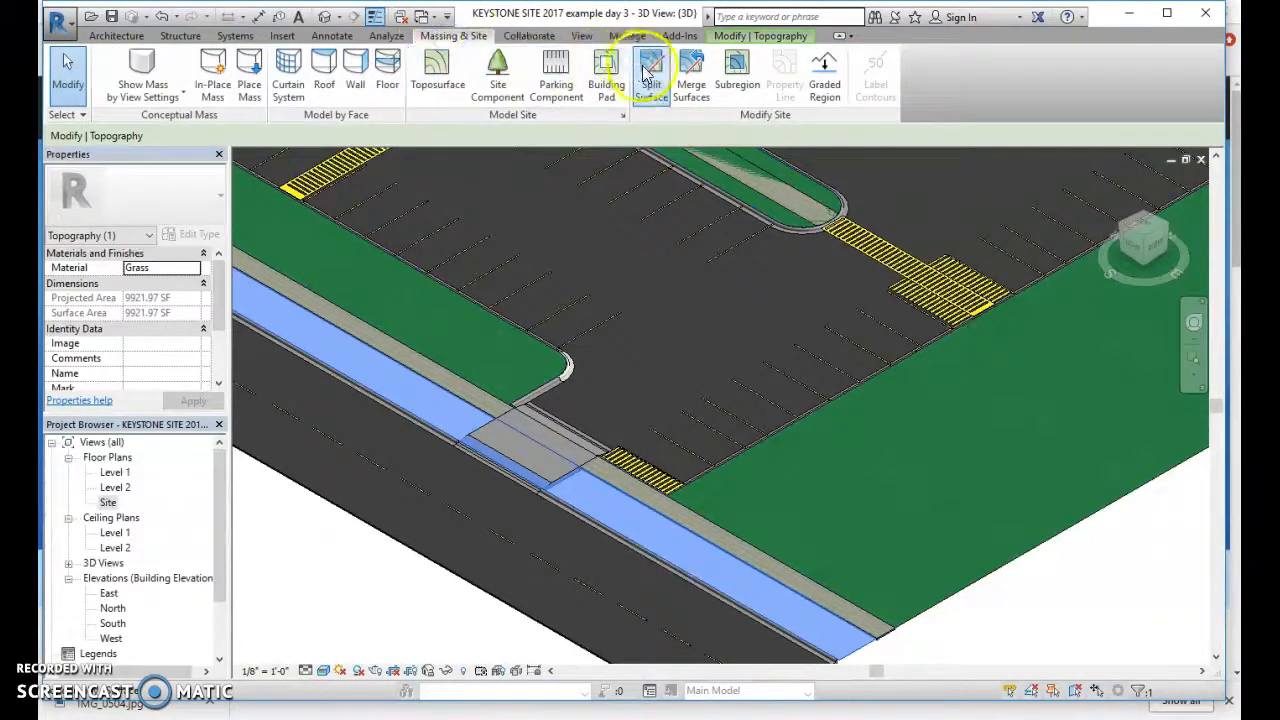
pyautogui.click(650, 72)
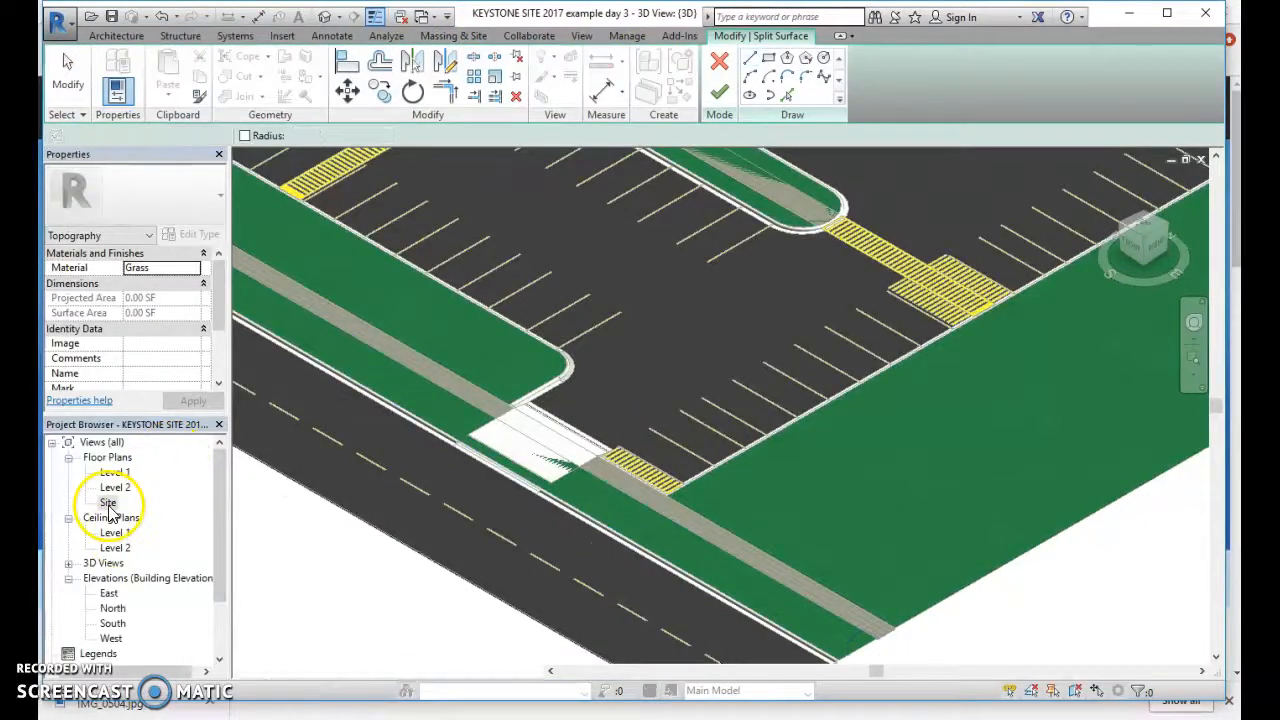
pyautogui.doubleClick(108, 502)
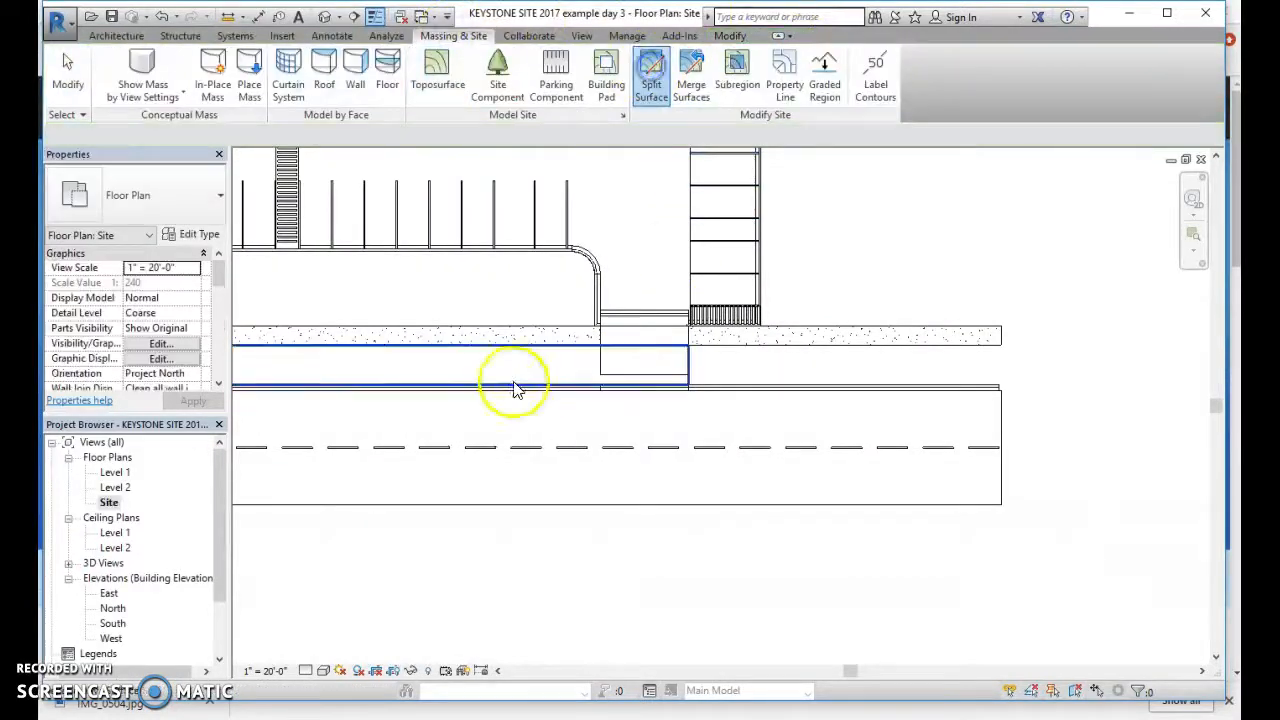
pyautogui.click(651, 70)
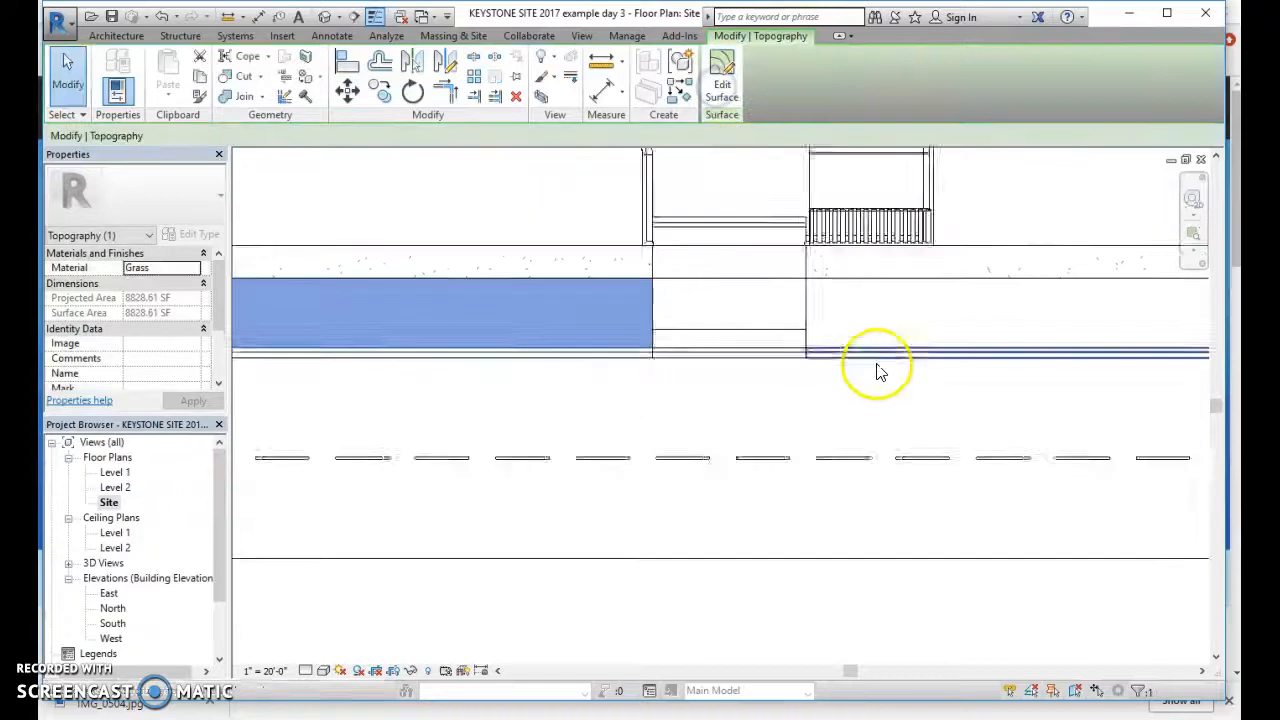
pyautogui.click(875, 360)
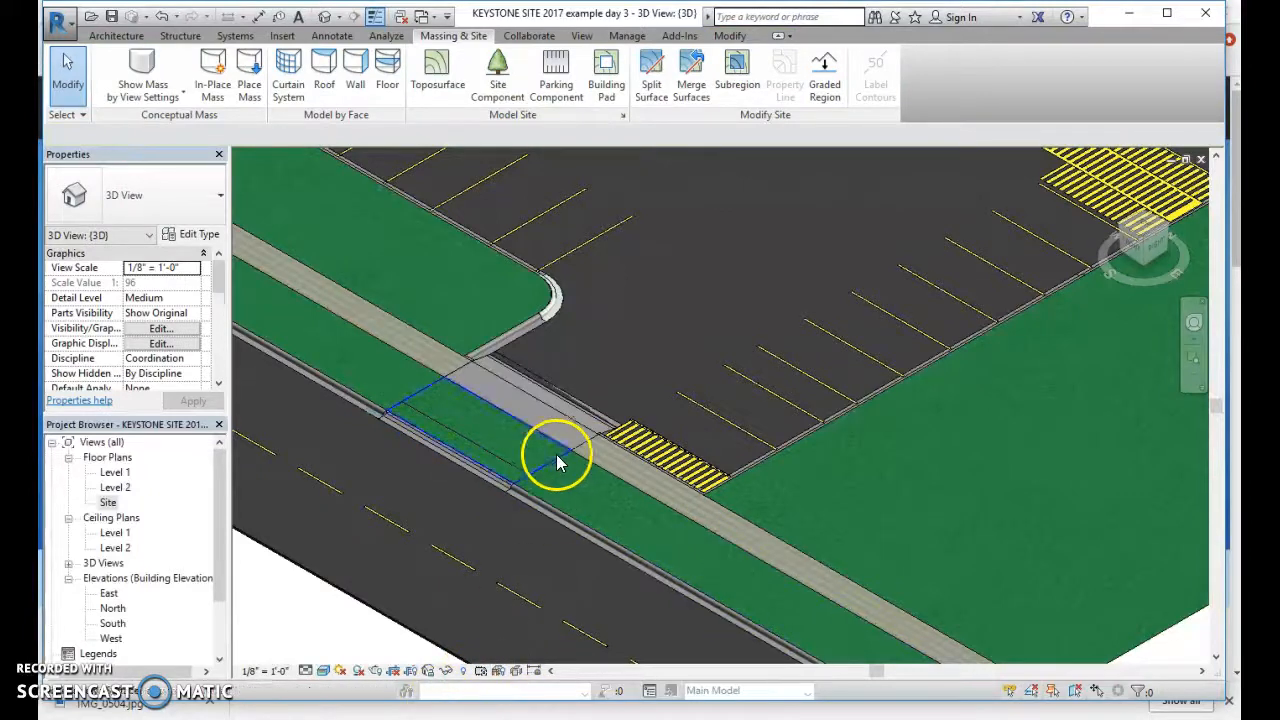
pyautogui.click(555, 455)
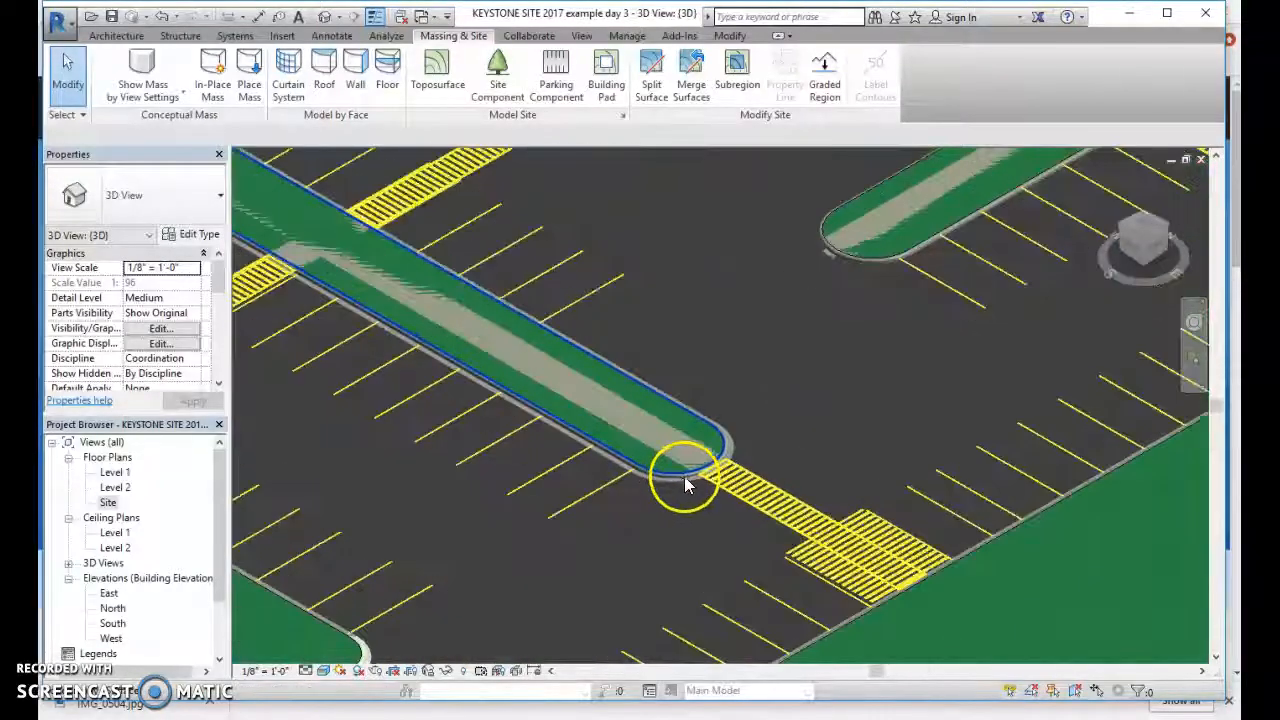
# - Set Height Offset From Level to 1/4" on both median sidewalk floors
pyautogui.click(685, 470)
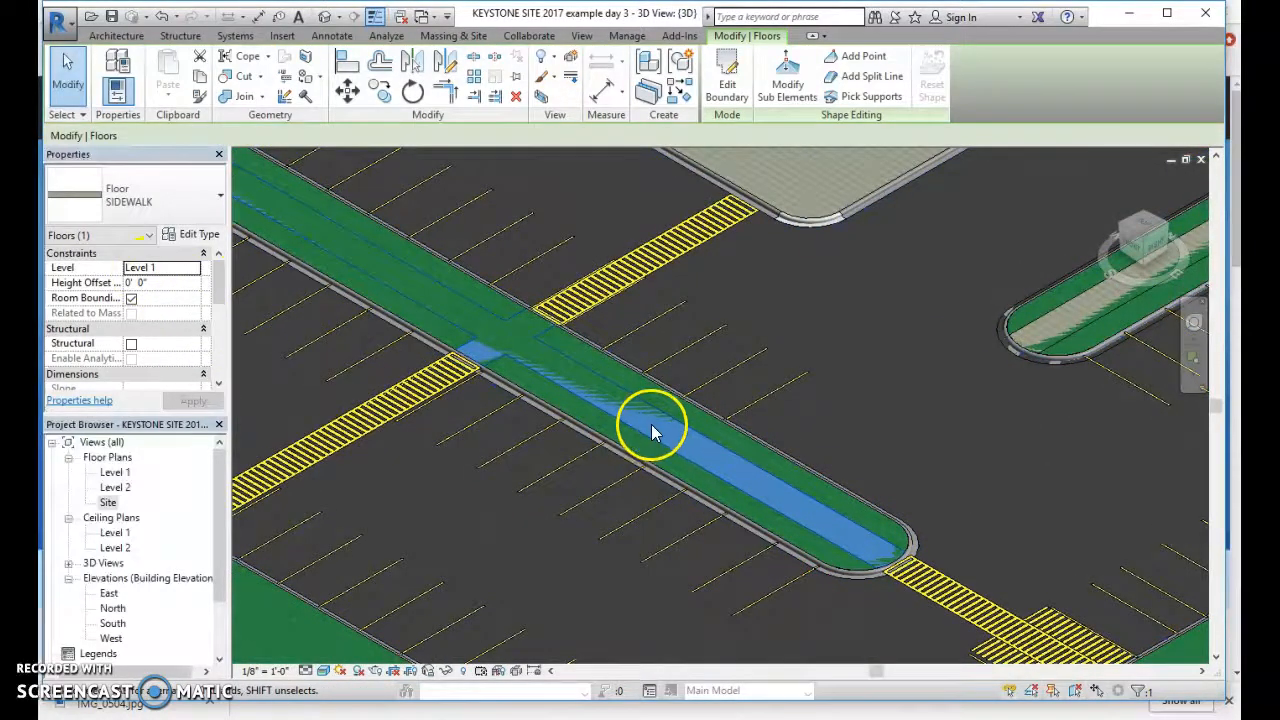
pyautogui.moveTo(507, 370)
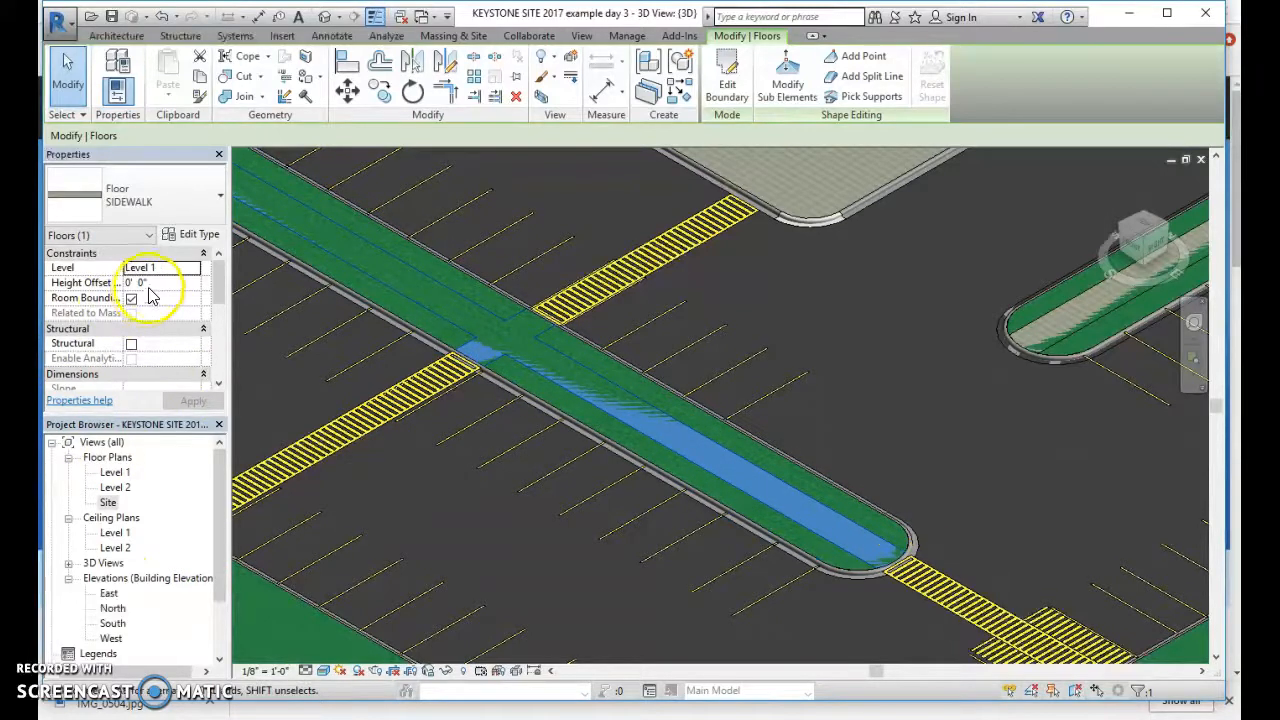
pyautogui.write('.25')
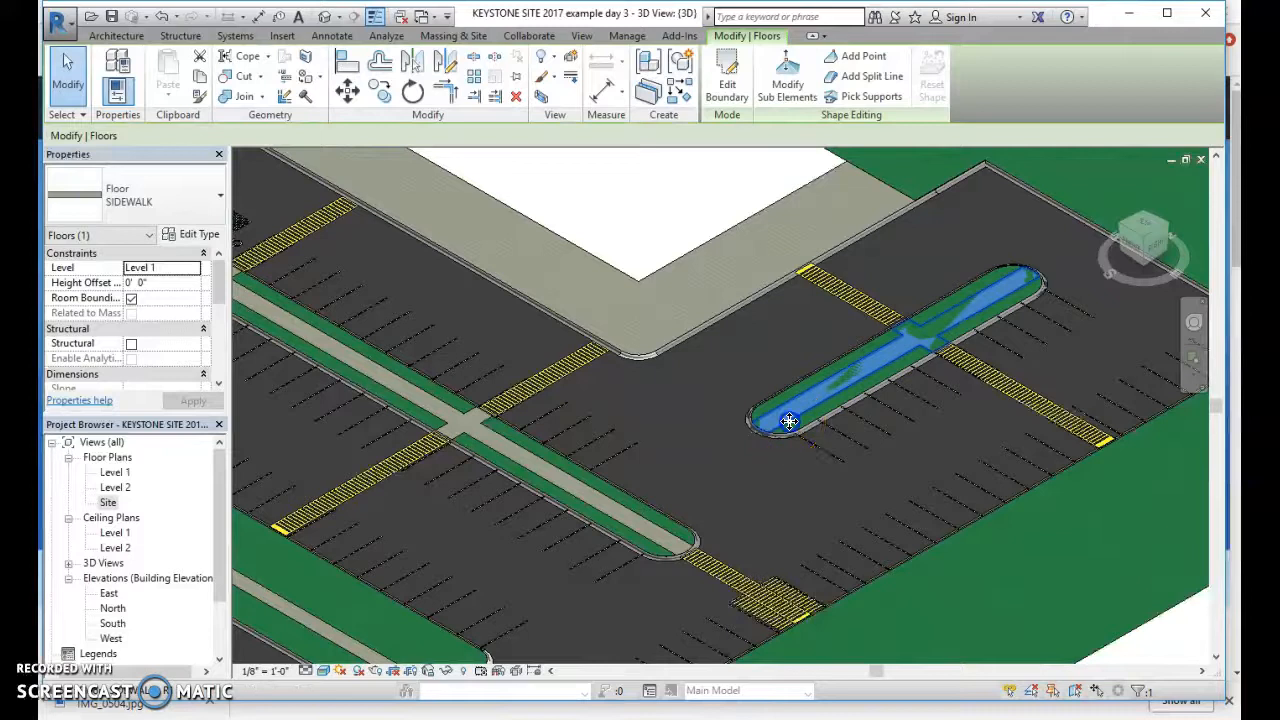
pyautogui.click(160, 282)
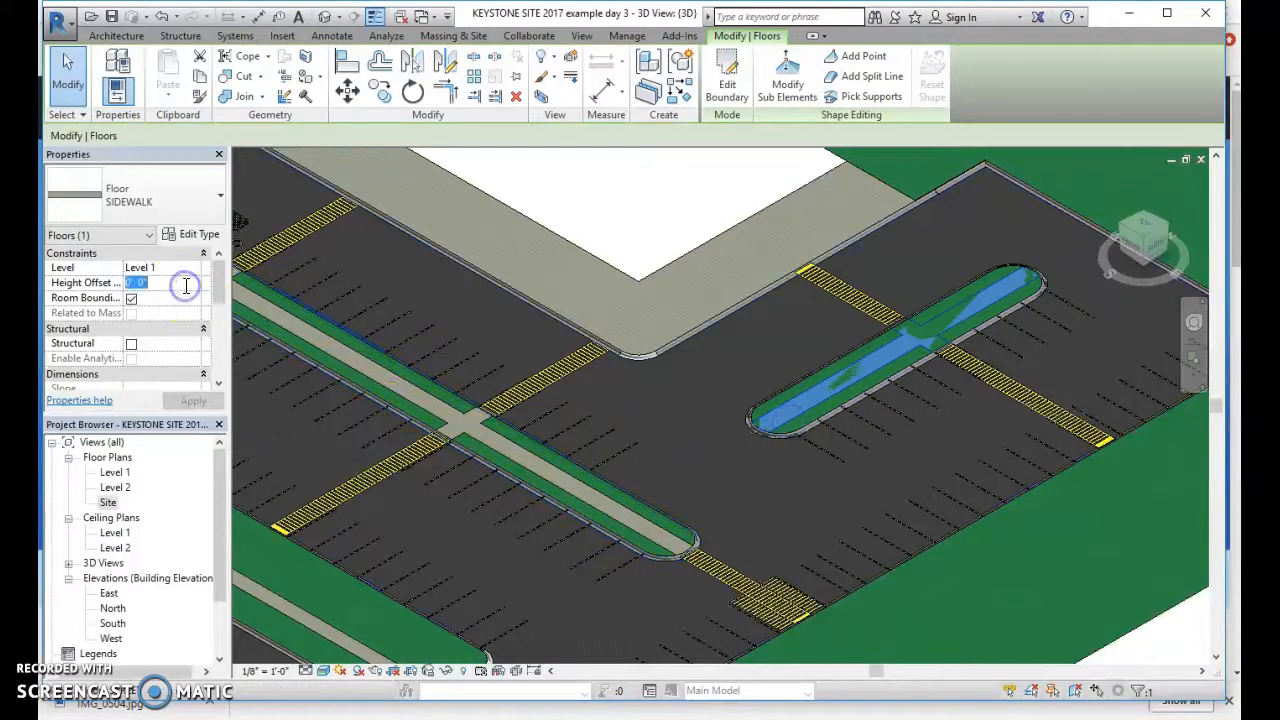
pyautogui.write('0\' 0 1/4"')
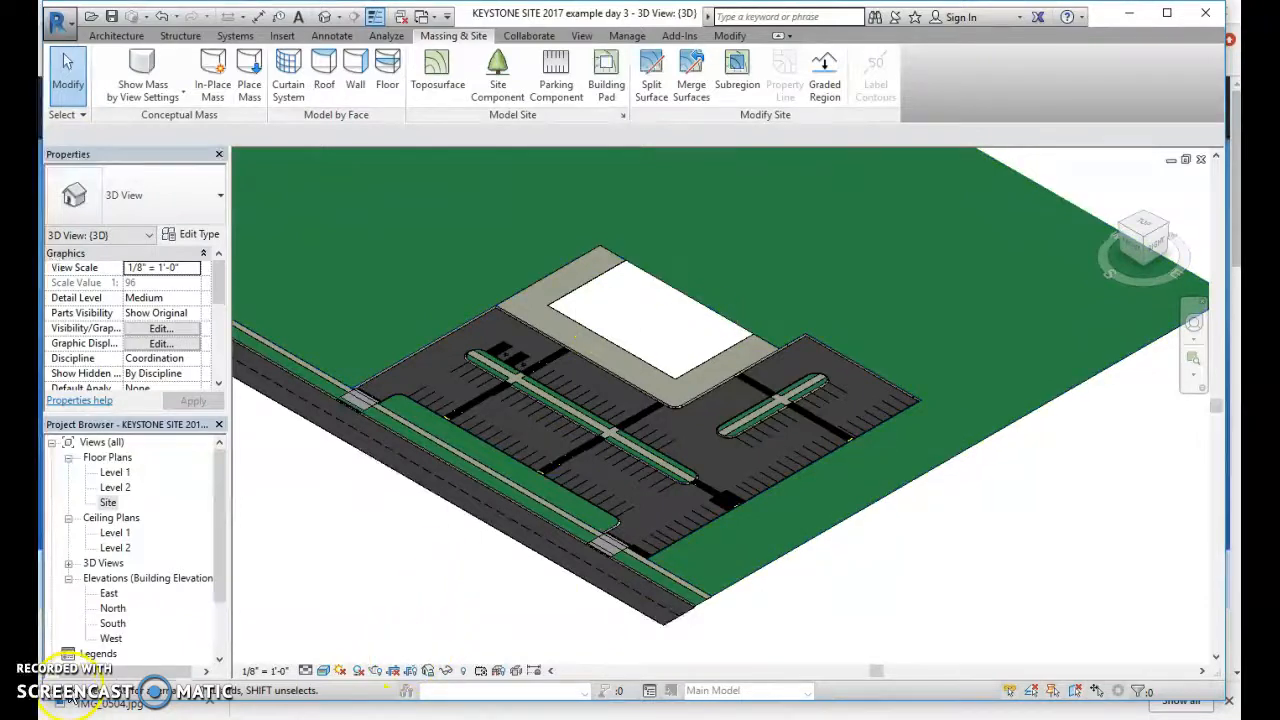
# - Link the KEYSTONE LIBRARY Revit model file into the site project
pyautogui.click(282, 36)
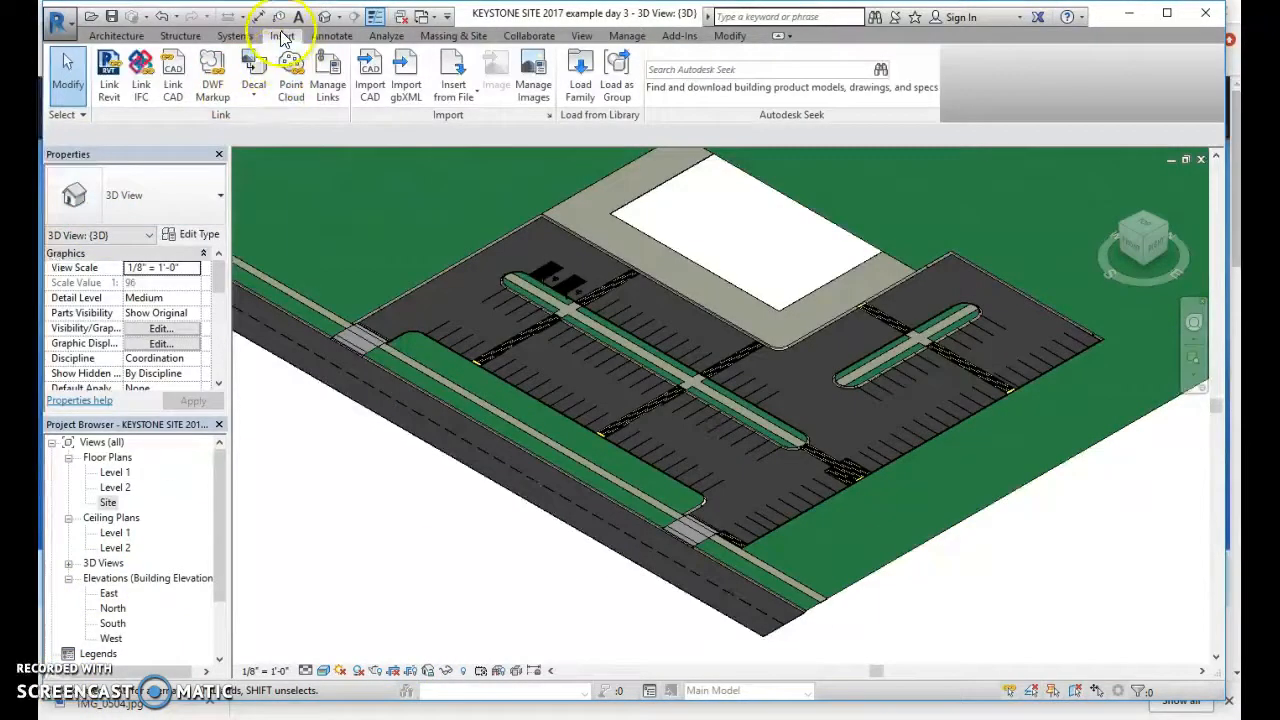
pyautogui.click(109, 75)
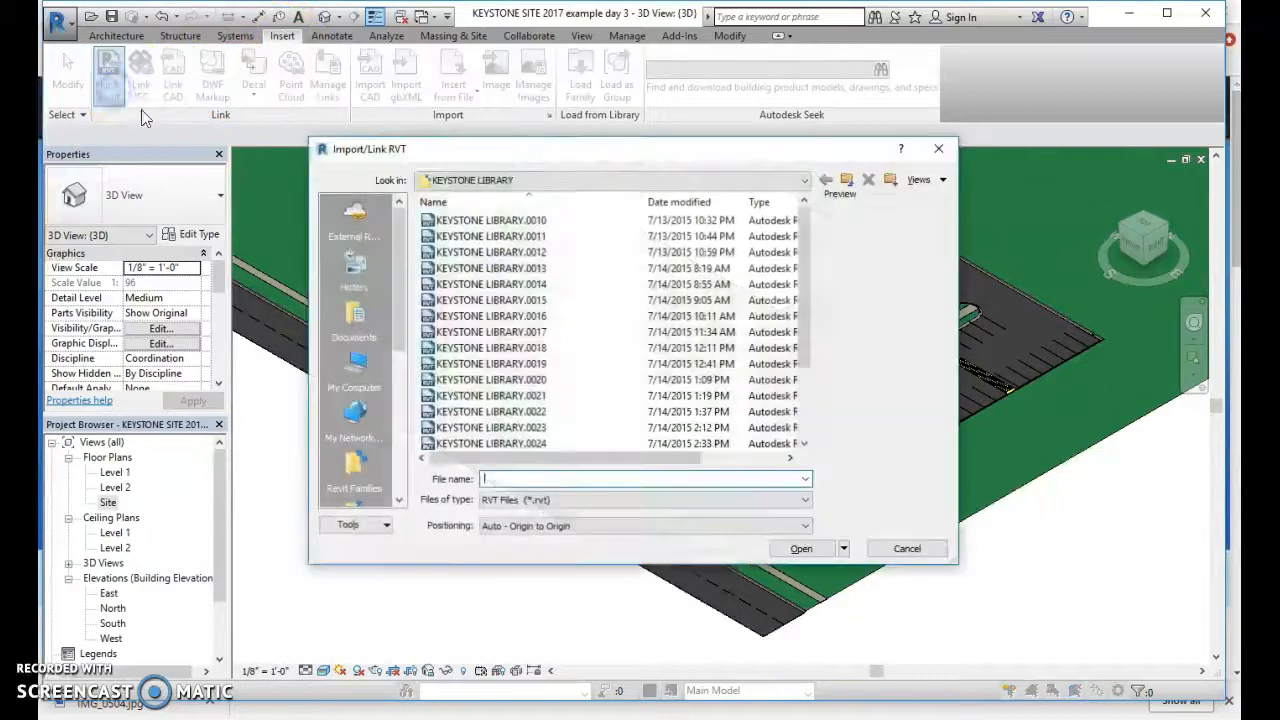
pyautogui.scroll(-3)
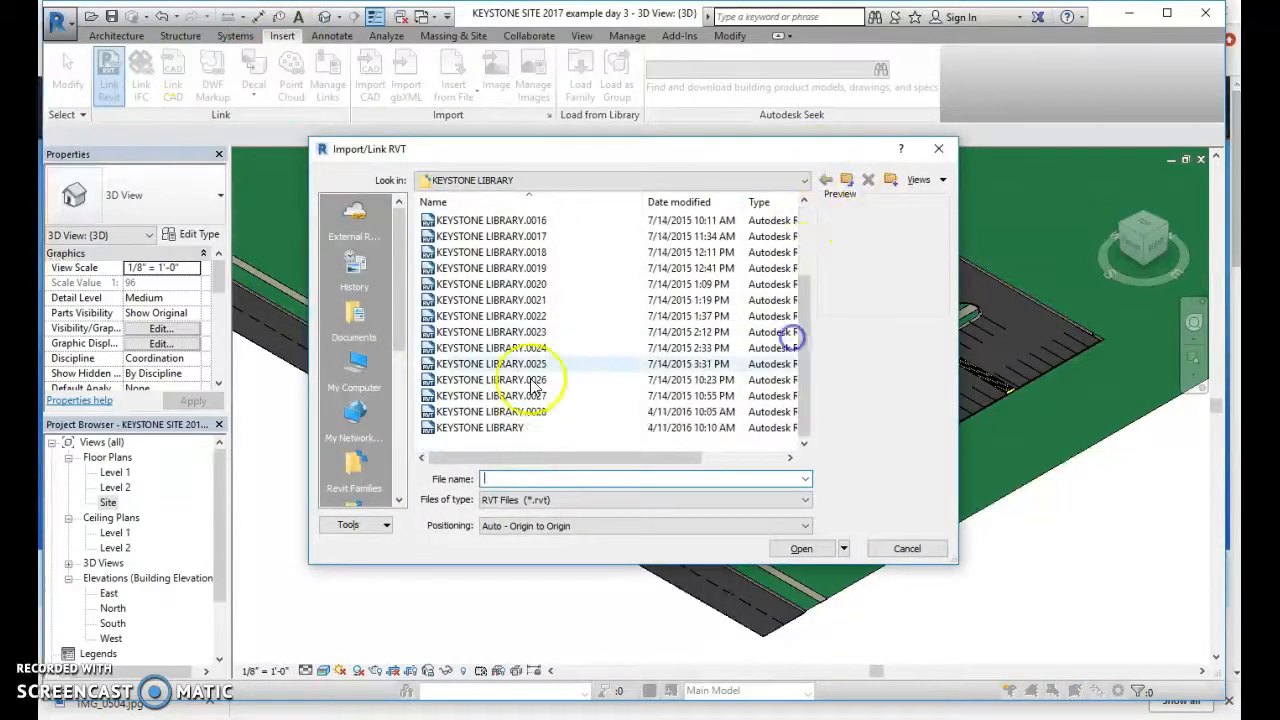
pyautogui.click(801, 548)
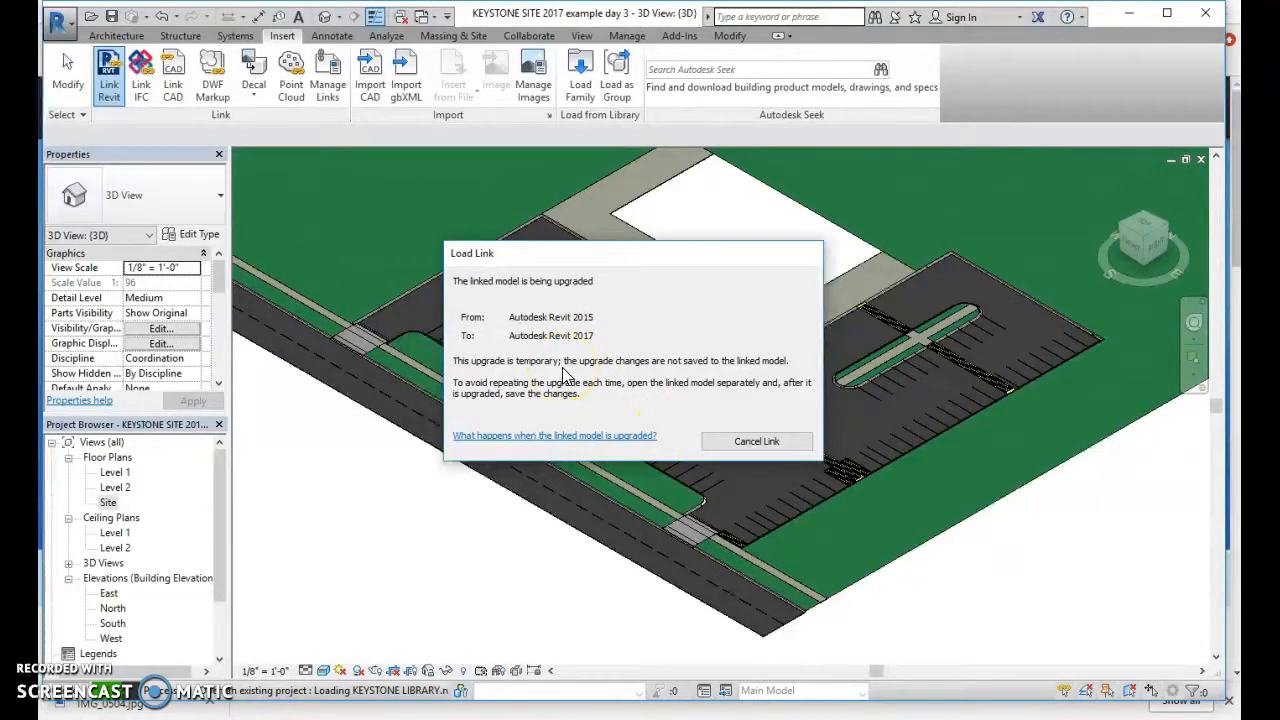
pyautogui.moveTo(415, 490)
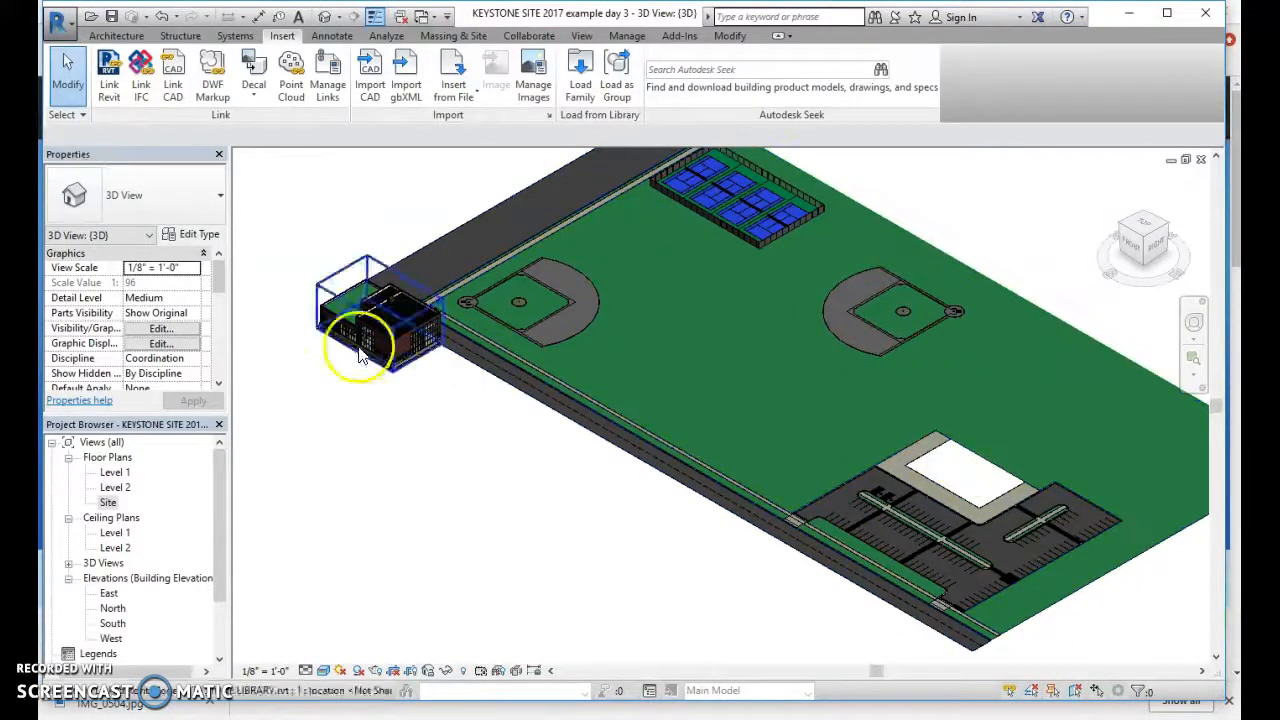
# - Select the linked library building, then open the North elevation view
pyautogui.click(400, 500)
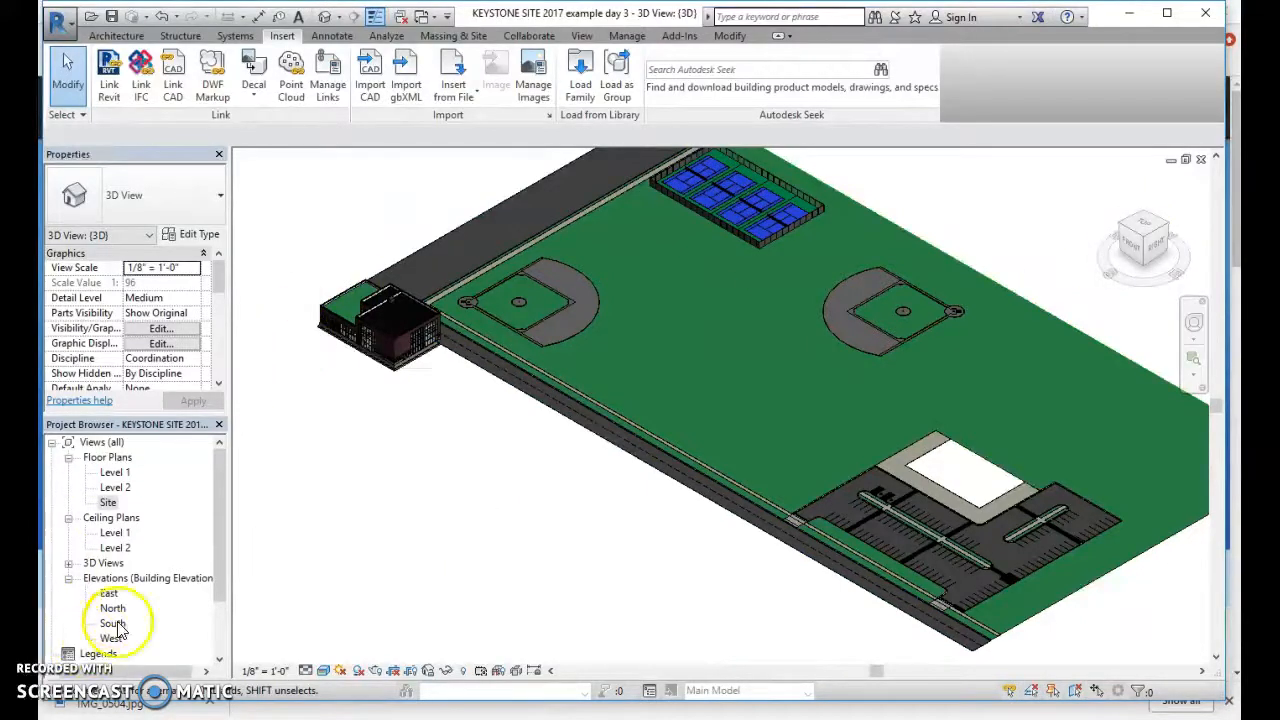
pyautogui.doubleClick(112, 608)
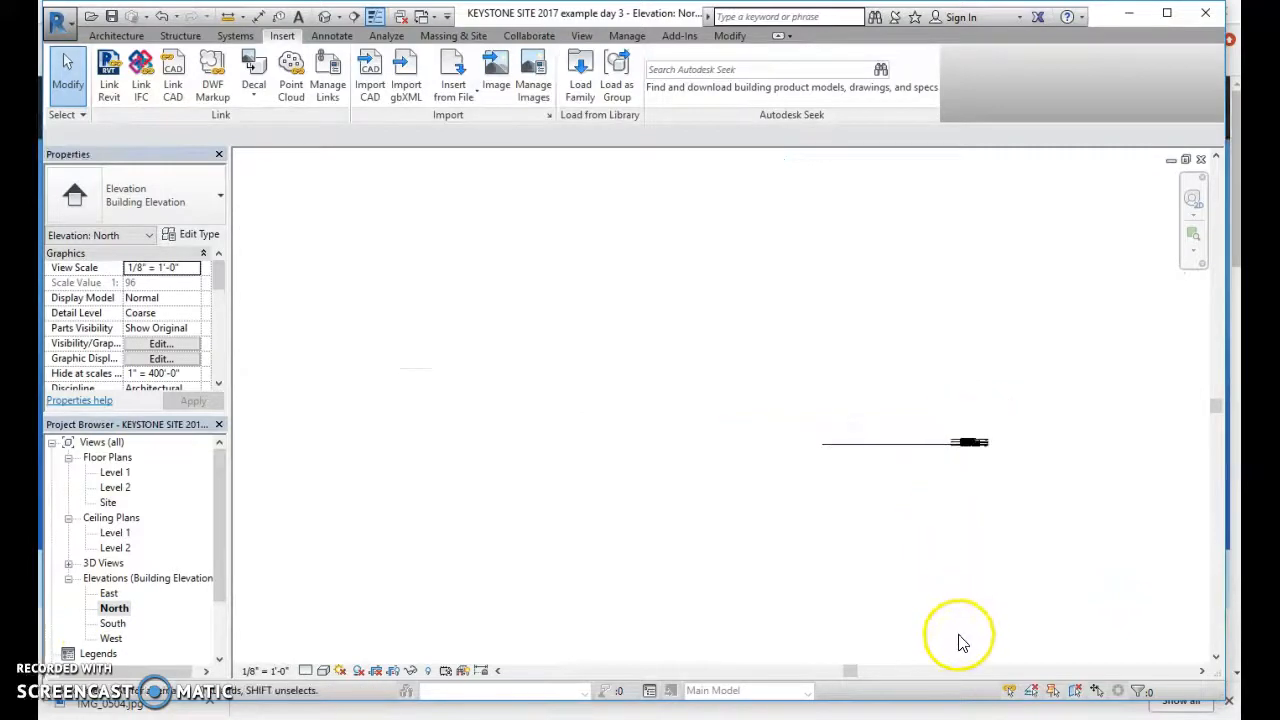
pyautogui.moveTo(108, 498)
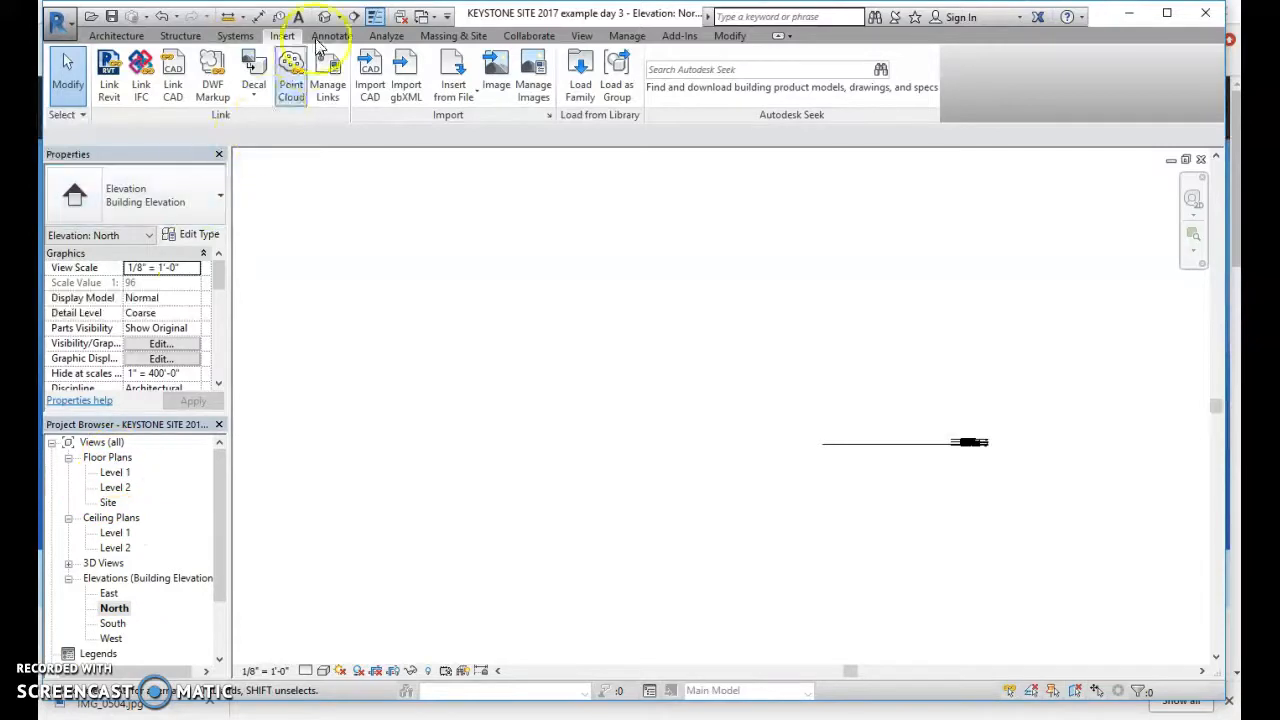
# - Open the Site floor plan showing the library footprint and start the Align tool
pyautogui.doubleClick(108, 502)
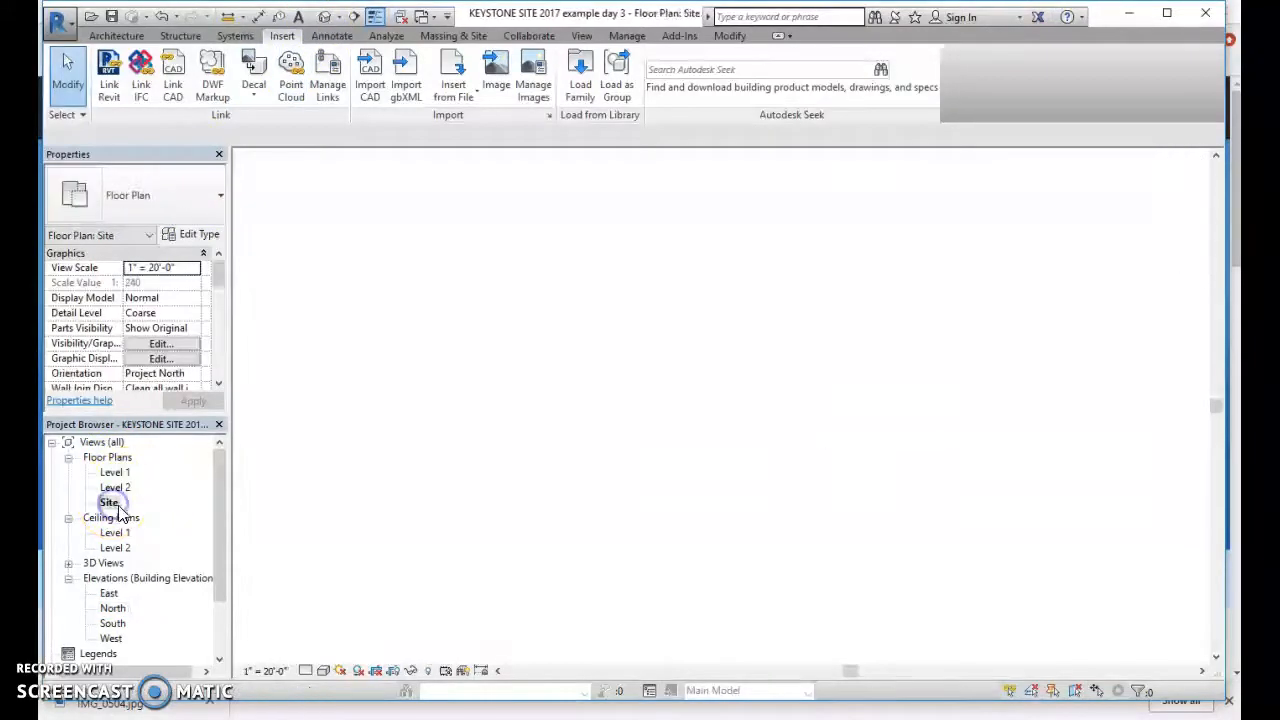
pyautogui.doubleClick(109, 502)
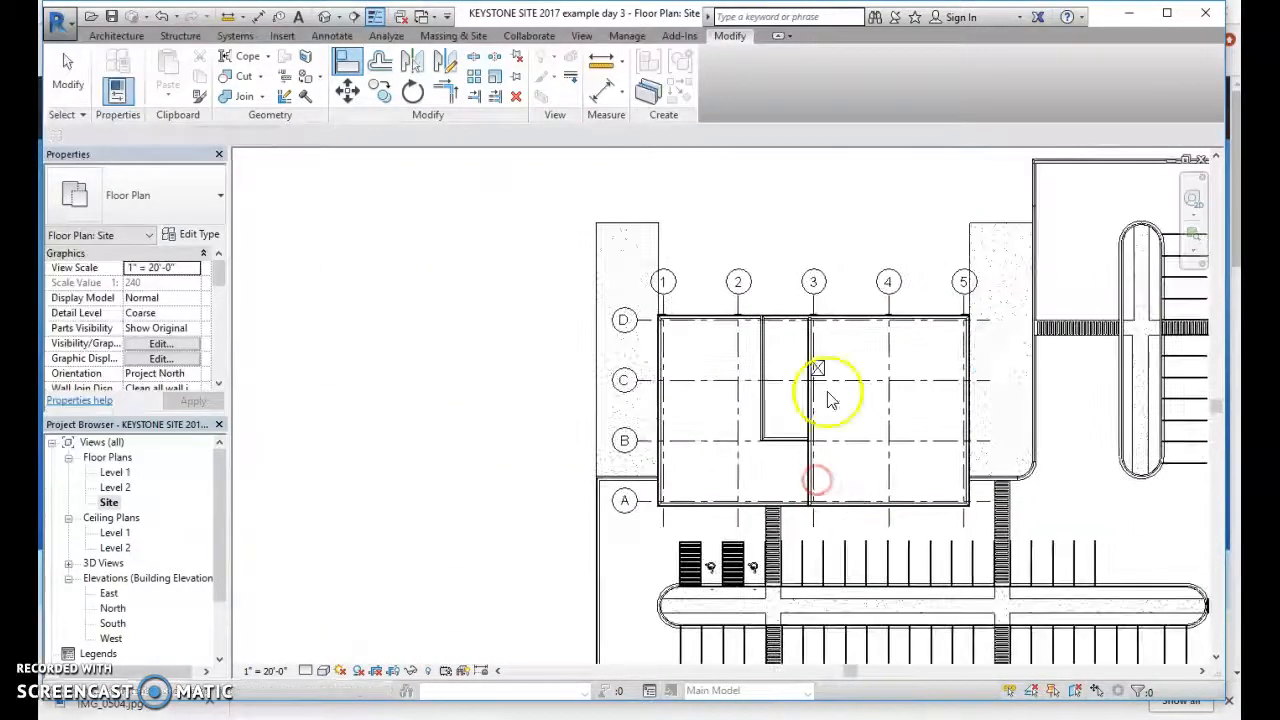
pyautogui.click(815, 390)
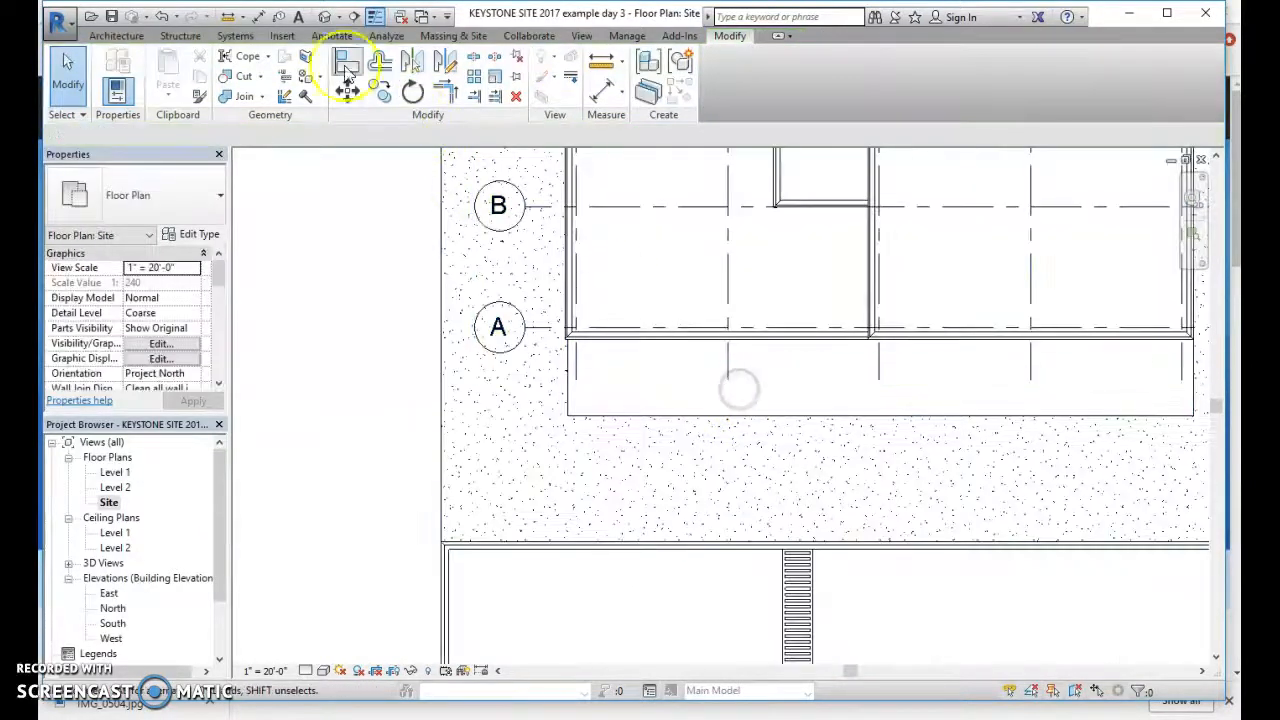
pyautogui.click(347, 62)
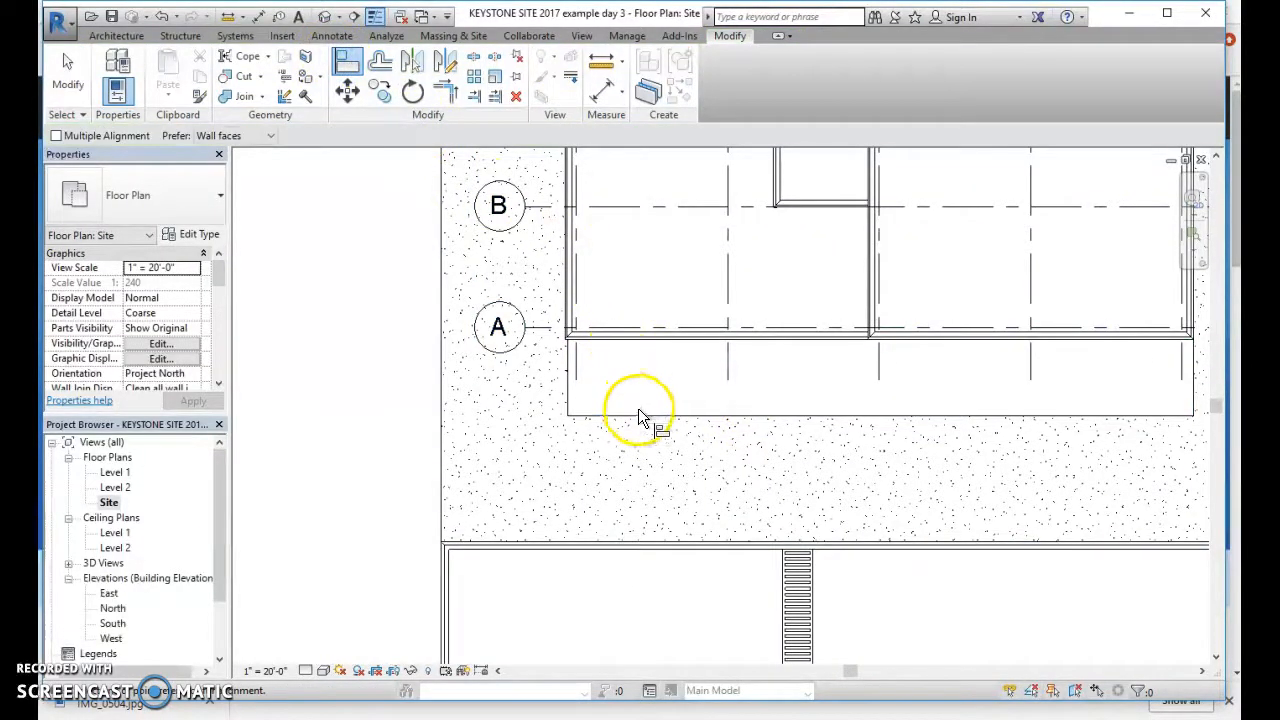